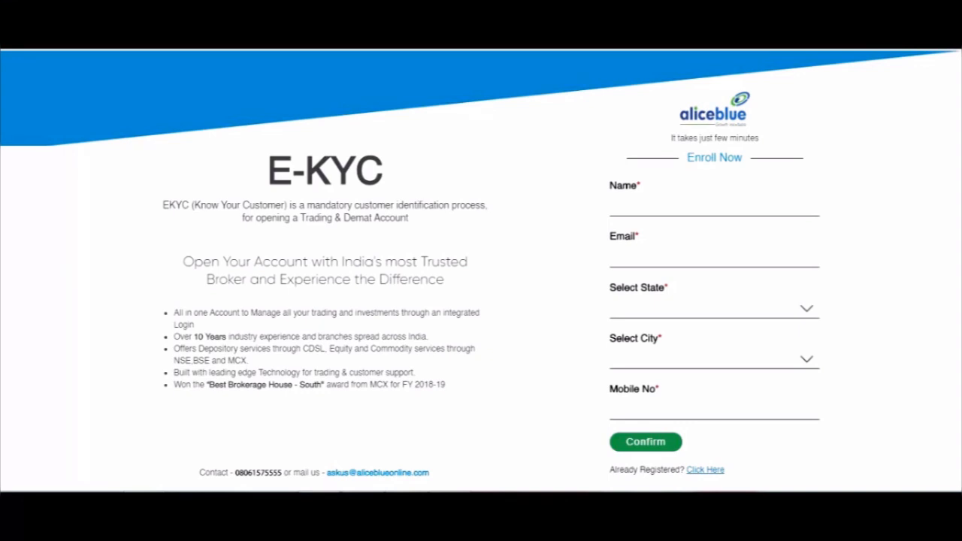
Cancel the ₹500 Razorpay UPI payment to reach the date-of-birth step
{"action": "left_click", "coordinate": [644, 441]}
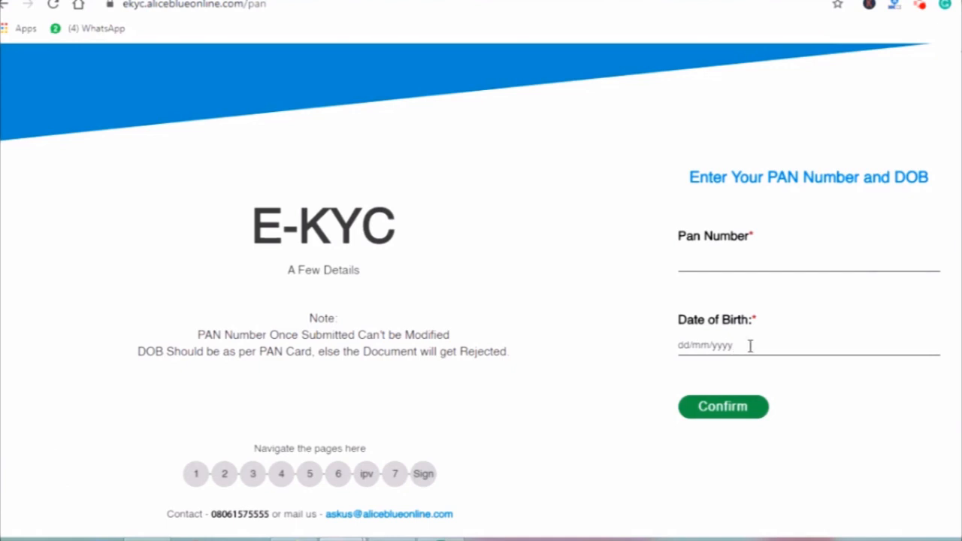
{"action": "mouse_move", "coordinate": [649, 412]}
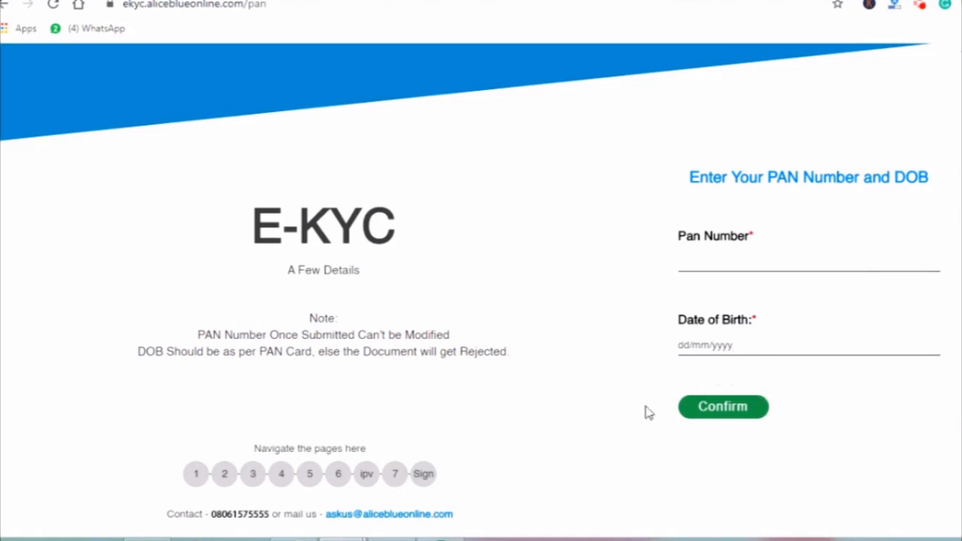
{"action": "mouse_move", "coordinate": [759, 385]}
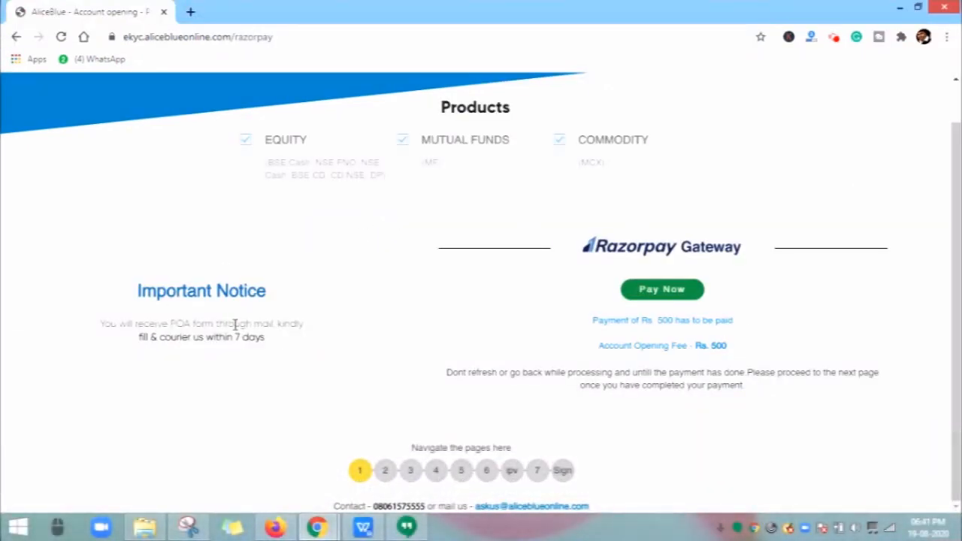
{"action": "mouse_move", "coordinate": [85, 355]}
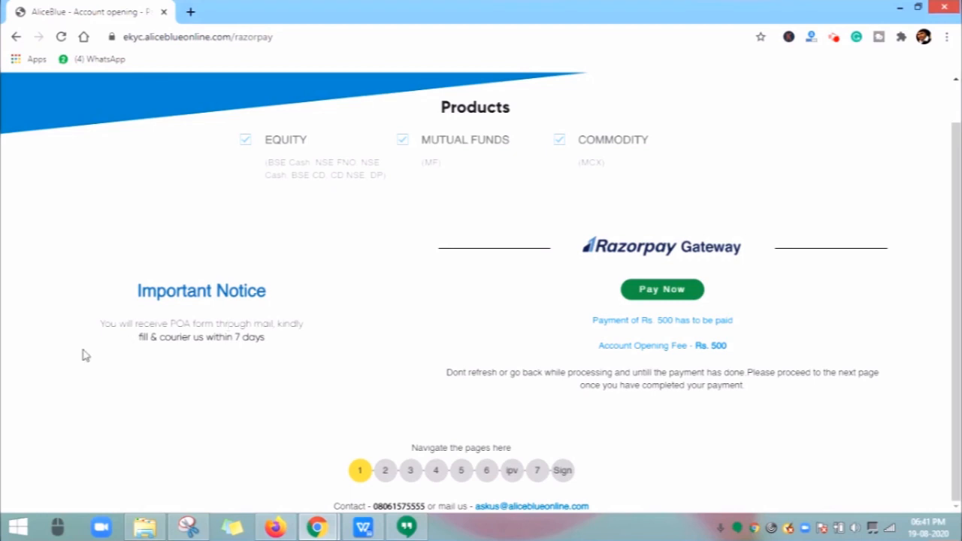
{"action": "mouse_move", "coordinate": [188, 338]}
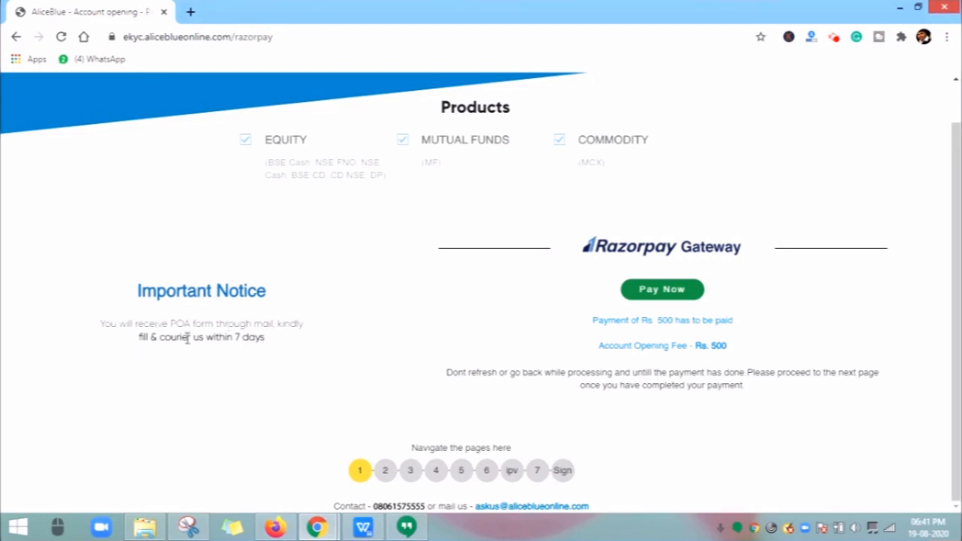
{"action": "mouse_move", "coordinate": [284, 339]}
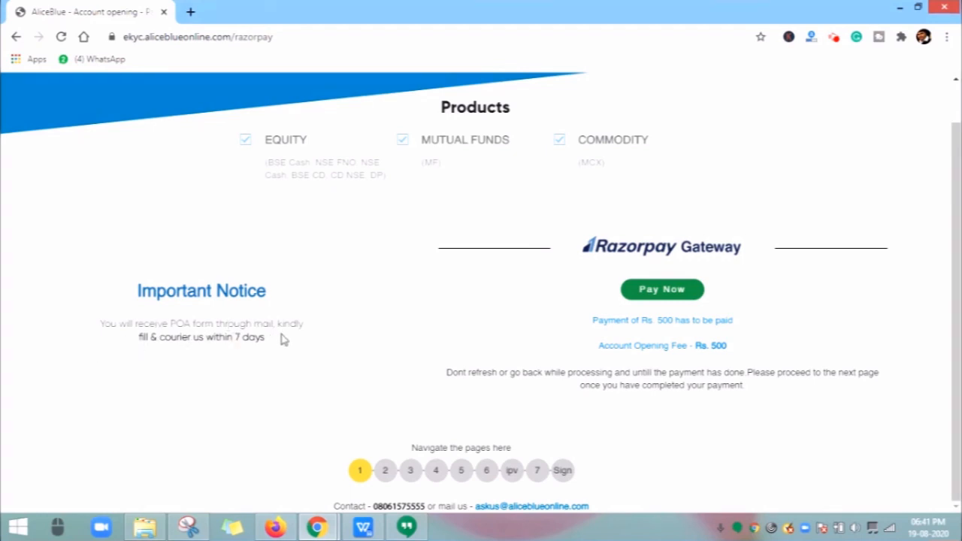
{"action": "mouse_move", "coordinate": [190, 351]}
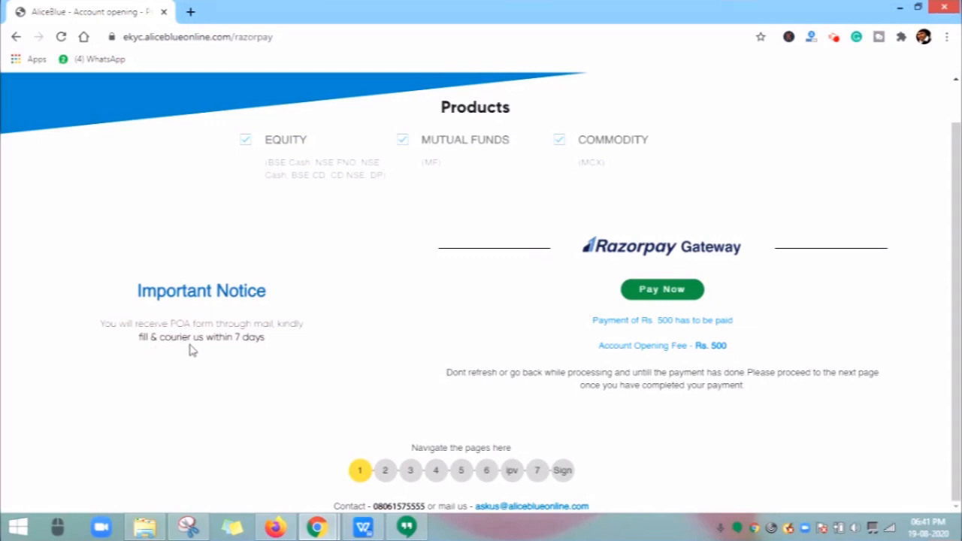
{"action": "mouse_move", "coordinate": [261, 350]}
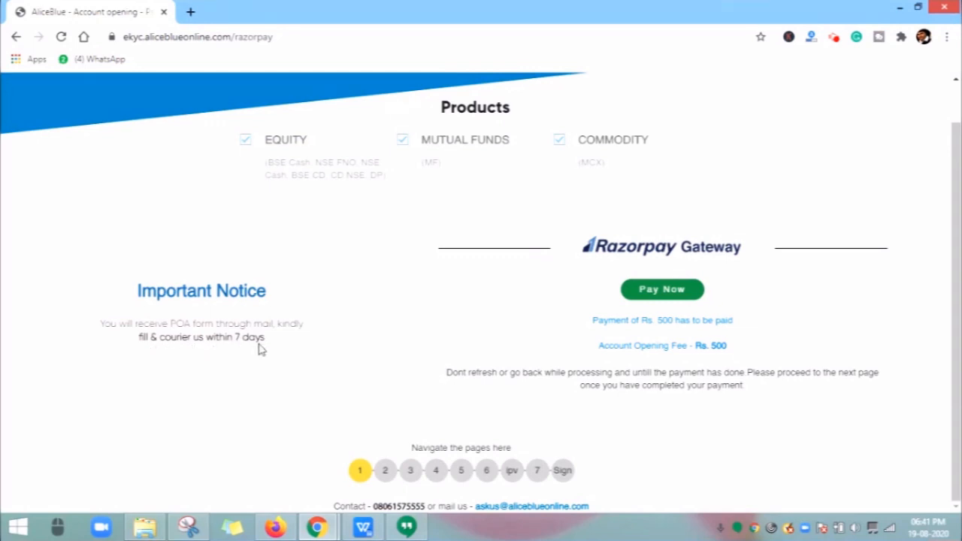
{"action": "mouse_move", "coordinate": [643, 337]}
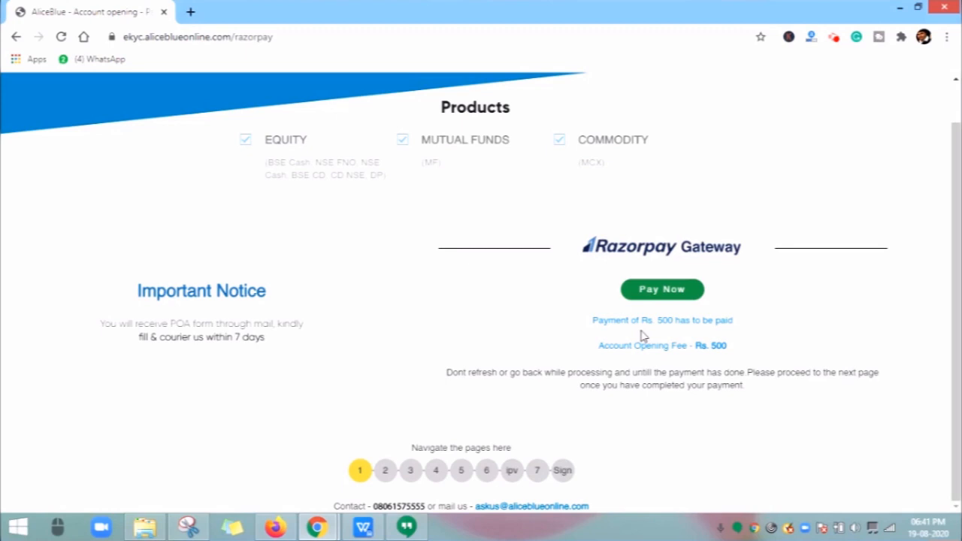
{"action": "mouse_move", "coordinate": [733, 335]}
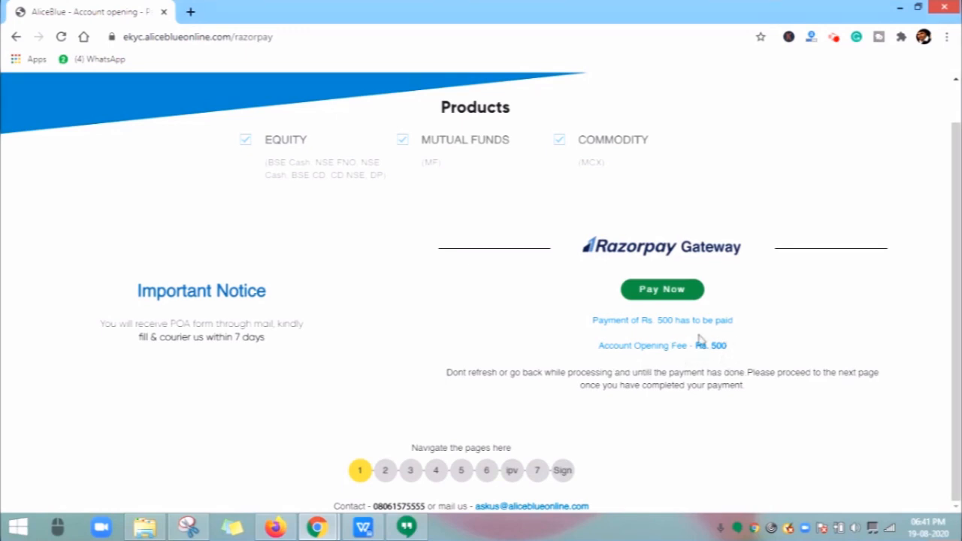
{"action": "mouse_move", "coordinate": [528, 386]}
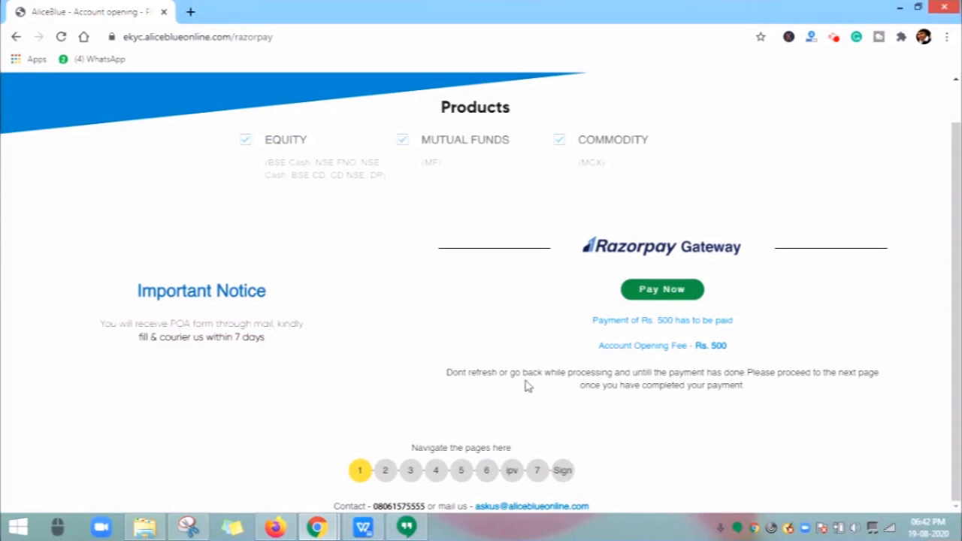
{"action": "mouse_move", "coordinate": [652, 380]}
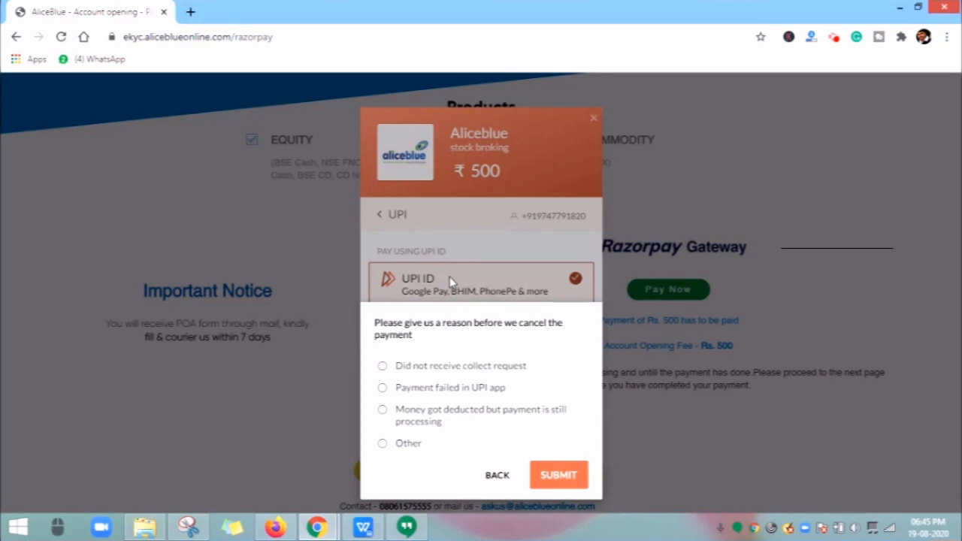
{"action": "mouse_move", "coordinate": [634, 419]}
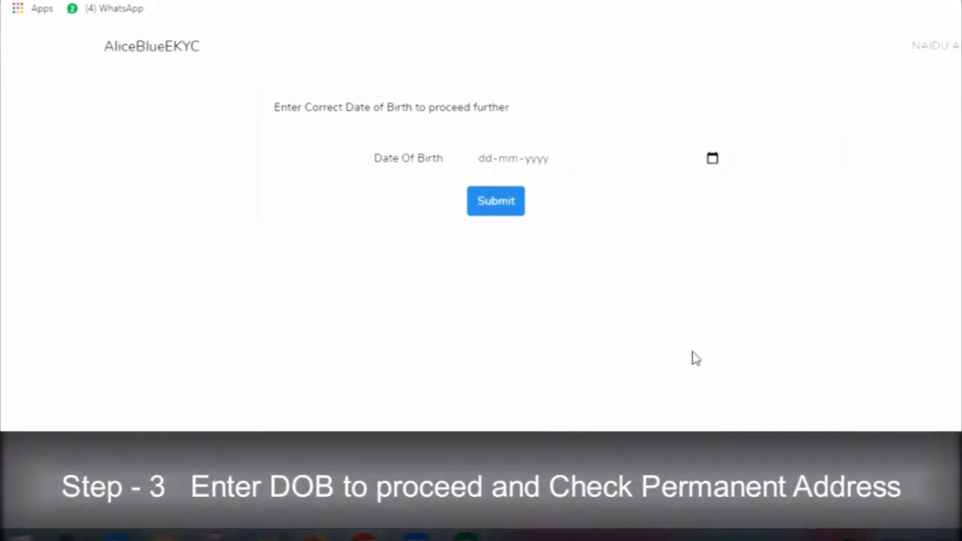
{"action": "mouse_move", "coordinate": [538, 164]}
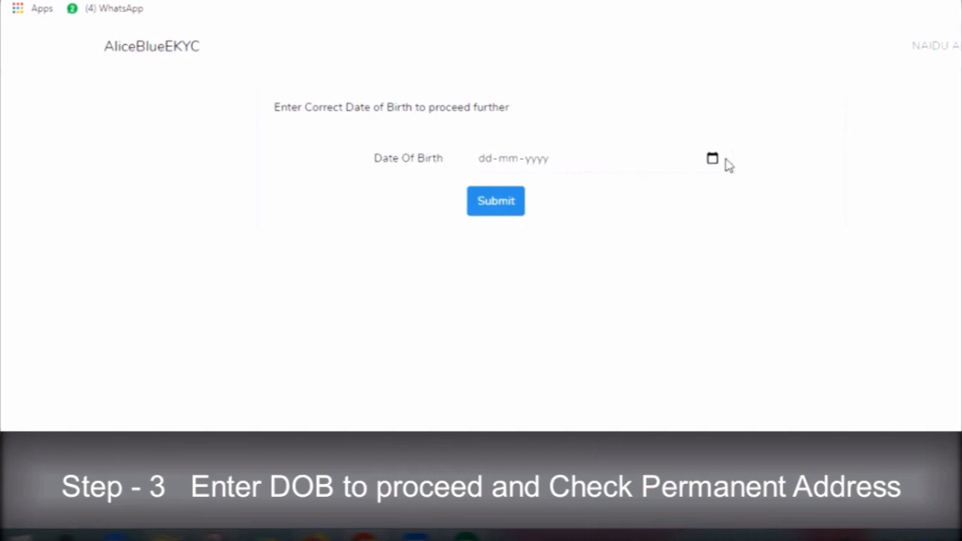
{"action": "left_click", "coordinate": [587, 158]}
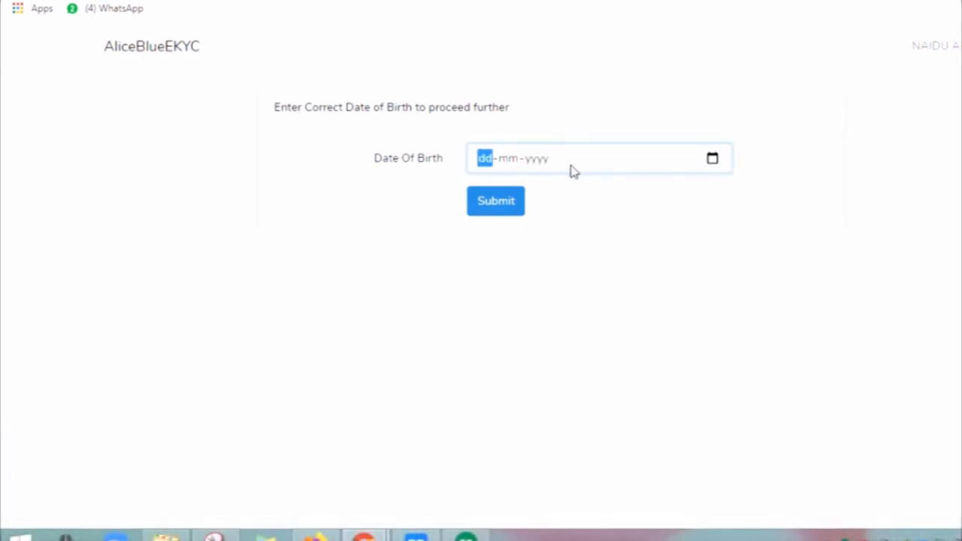
{"action": "type", "text": "10-11-1987"}
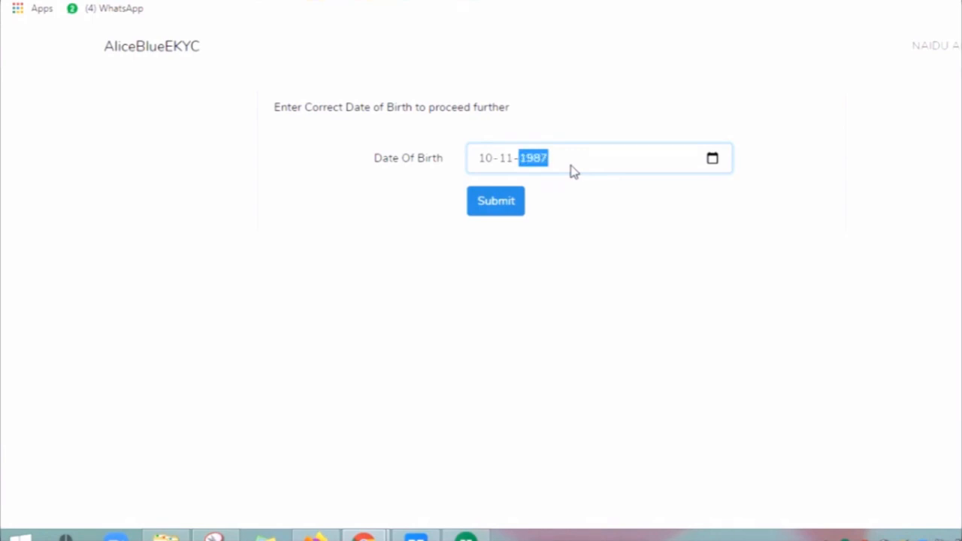
{"action": "left_click", "coordinate": [496, 201]}
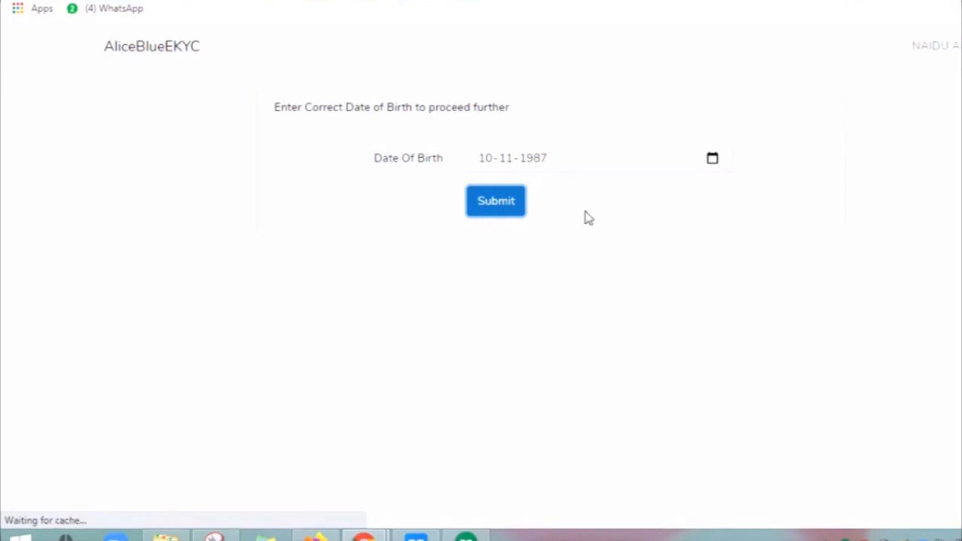
{"action": "left_click", "coordinate": [496, 200]}
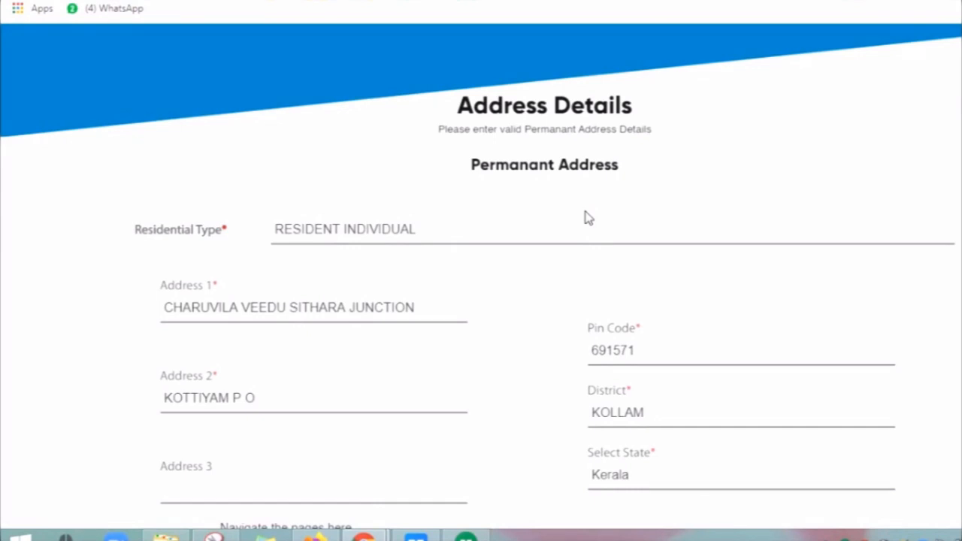
{"action": "mouse_move", "coordinate": [494, 288]}
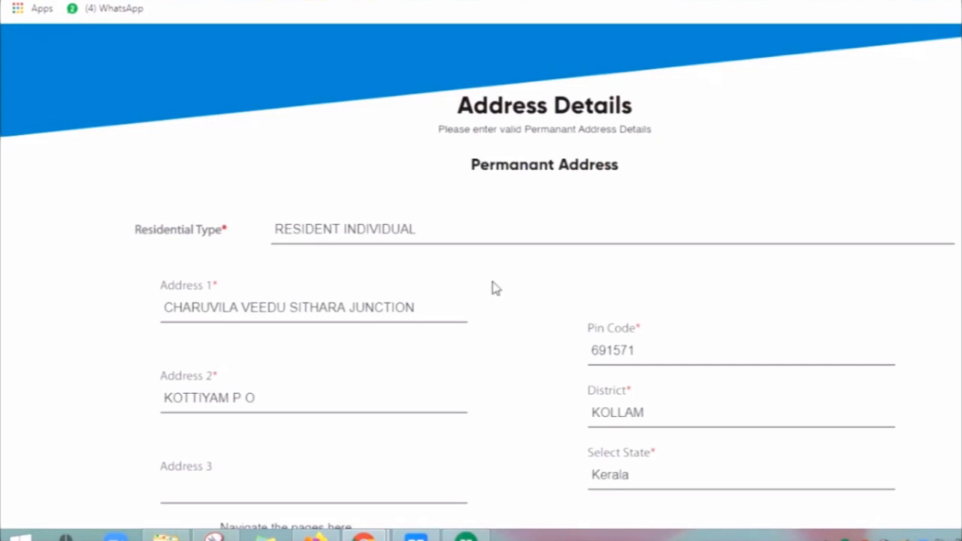
{"action": "scroll", "scroll_direction": "down", "scroll_amount": 3}
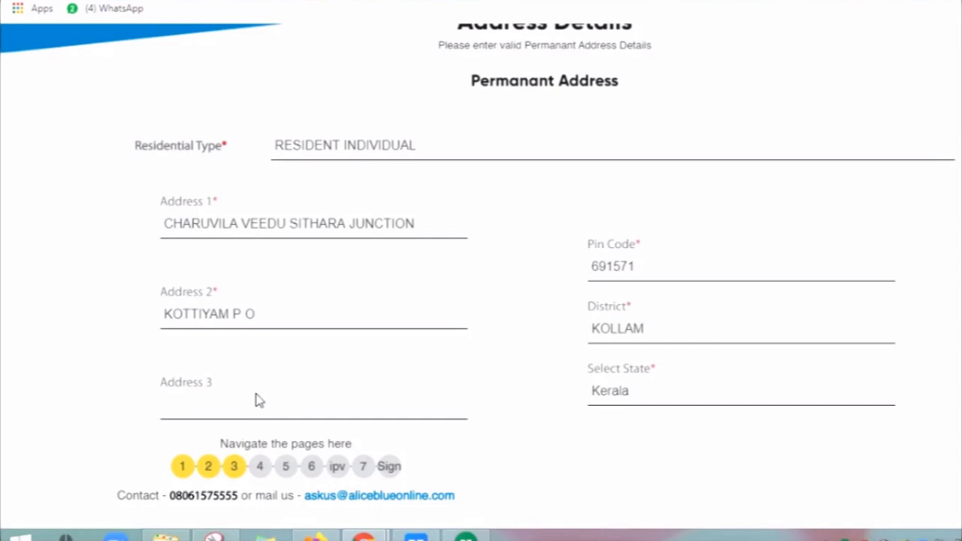
{"action": "mouse_move", "coordinate": [598, 255]}
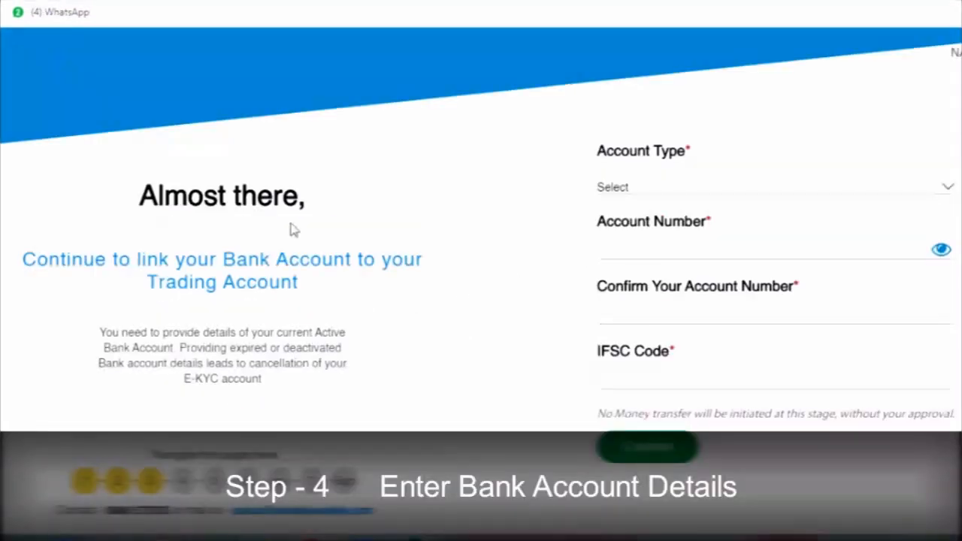
{"action": "mouse_move", "coordinate": [429, 309]}
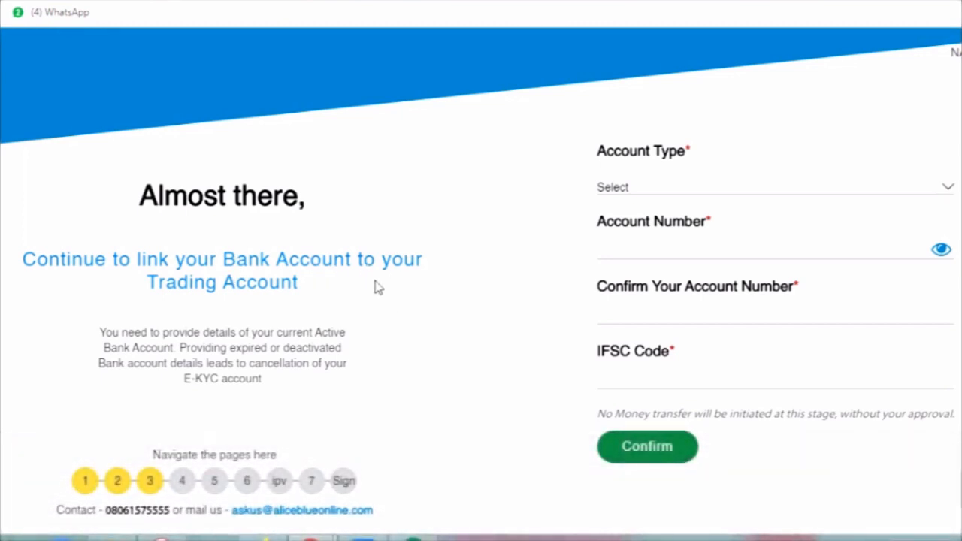
{"action": "mouse_move", "coordinate": [98, 323]}
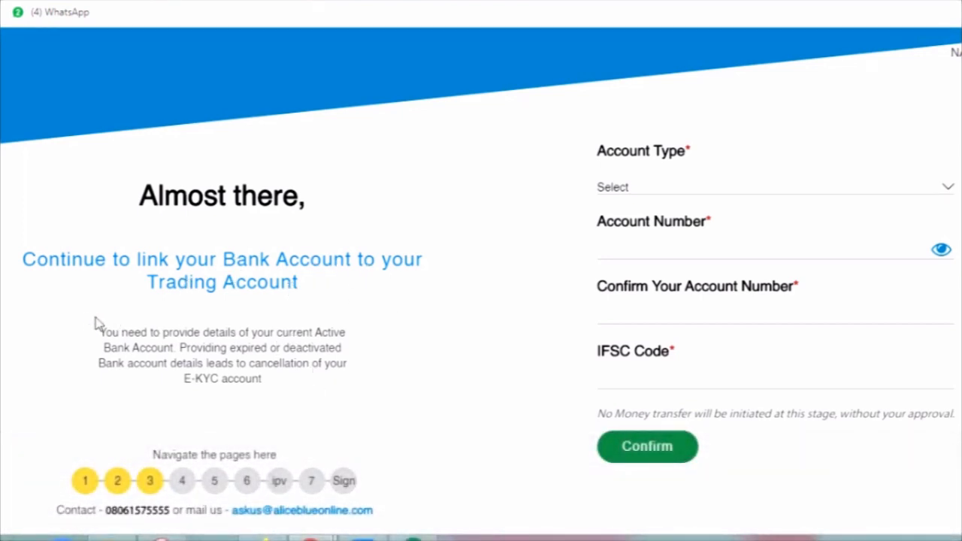
{"action": "mouse_move", "coordinate": [282, 398]}
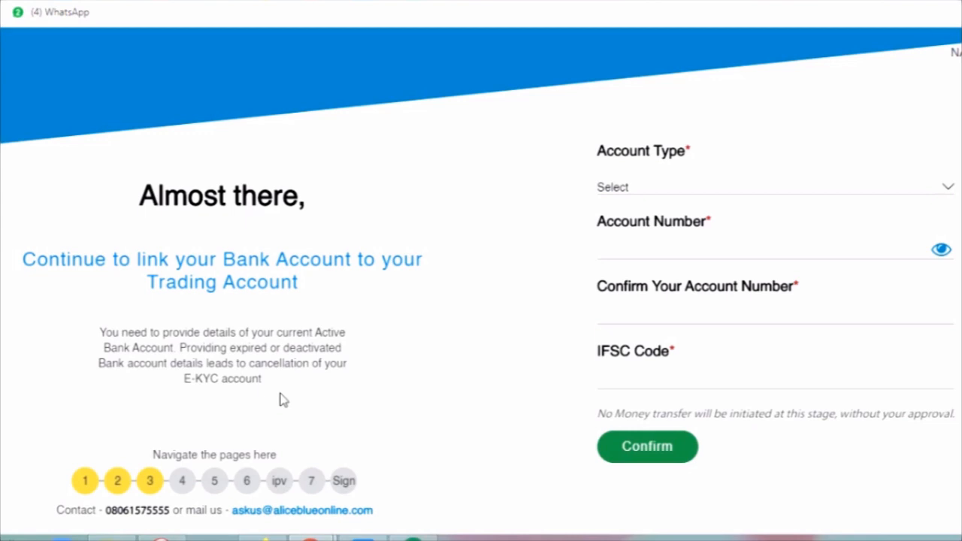
{"action": "mouse_move", "coordinate": [152, 382]}
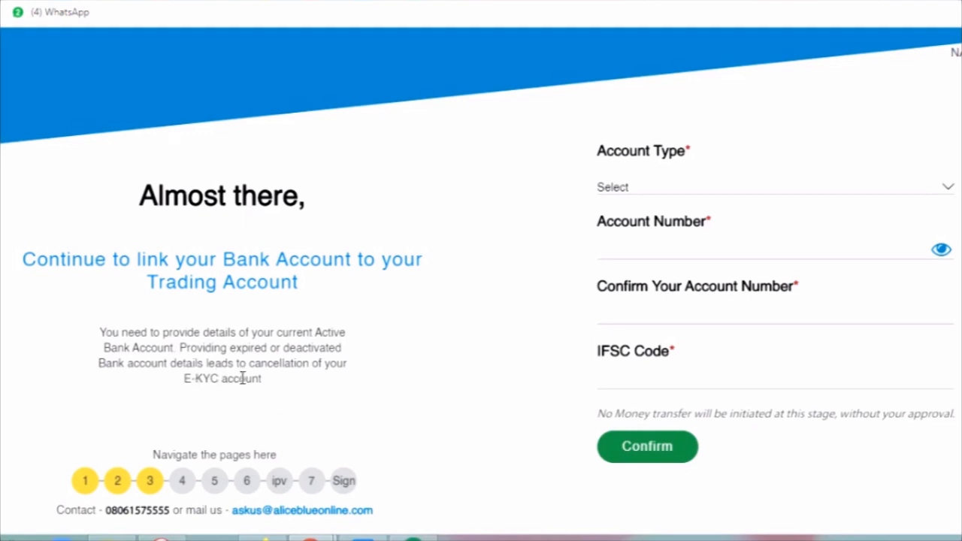
{"action": "mouse_move", "coordinate": [305, 382]}
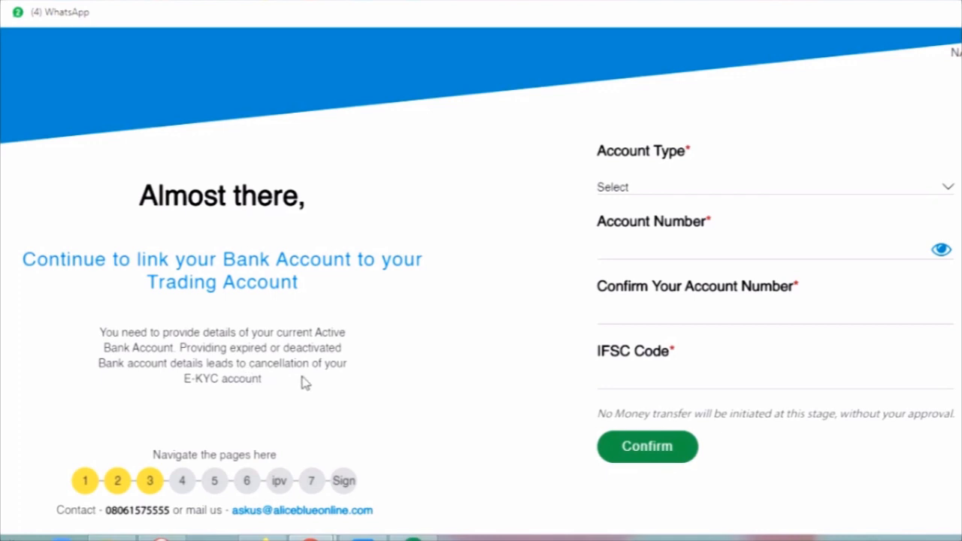
{"action": "mouse_move", "coordinate": [325, 381]}
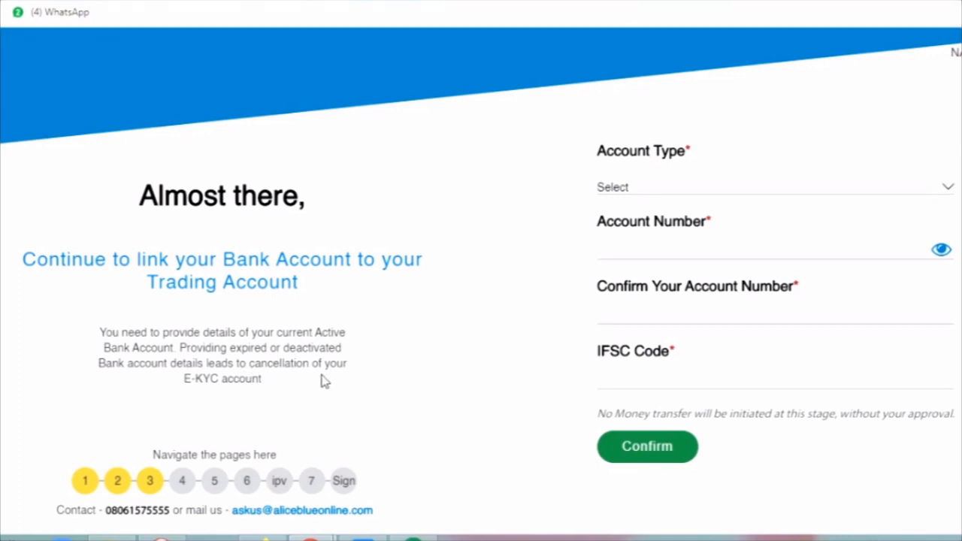
{"action": "mouse_move", "coordinate": [192, 412]}
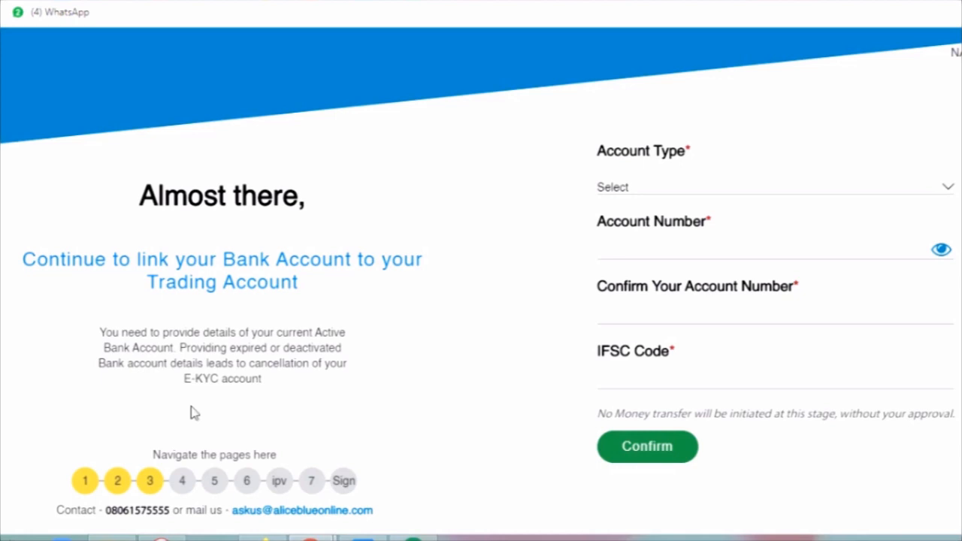
{"action": "mouse_move", "coordinate": [615, 175]}
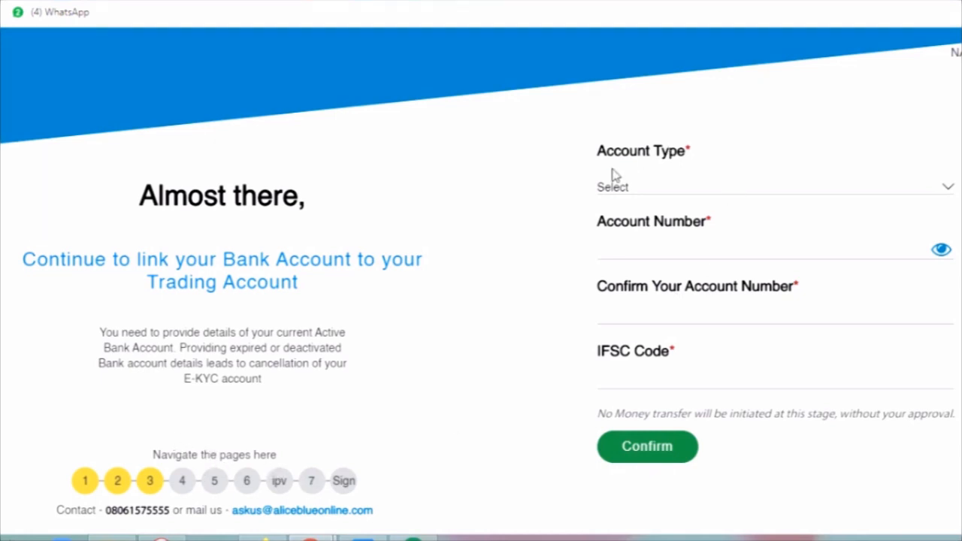
{"action": "mouse_move", "coordinate": [694, 239]}
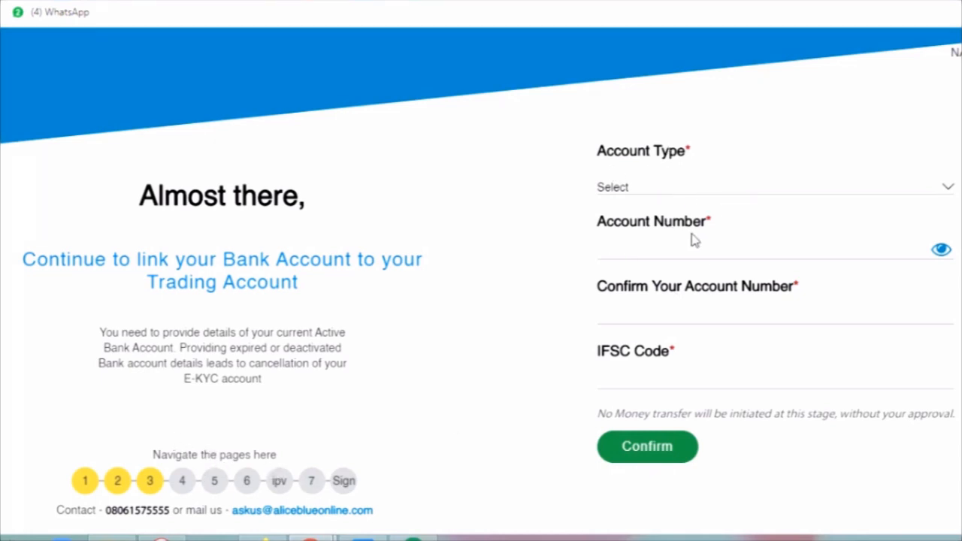
{"action": "mouse_move", "coordinate": [917, 312]}
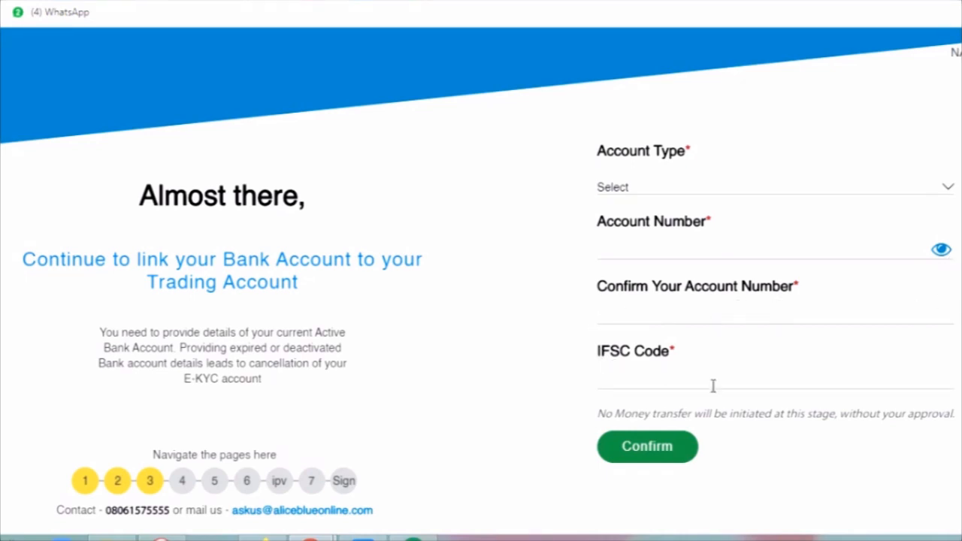
{"action": "mouse_move", "coordinate": [714, 450]}
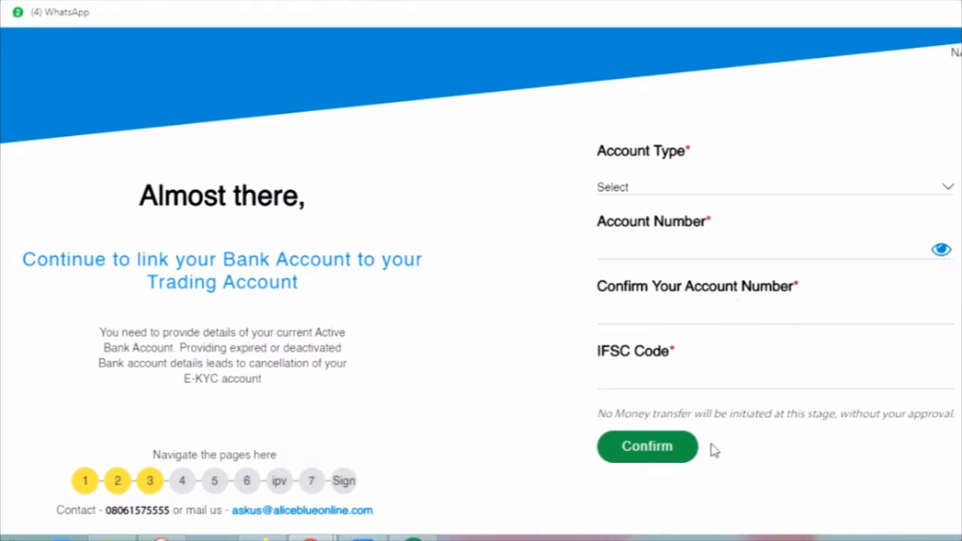
{"action": "mouse_move", "coordinate": [771, 435]}
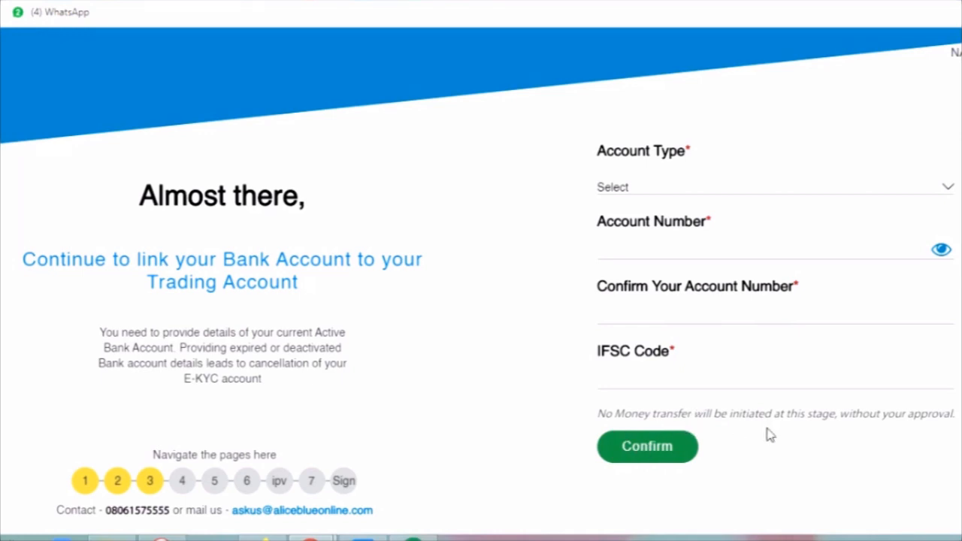
{"action": "mouse_move", "coordinate": [946, 438]}
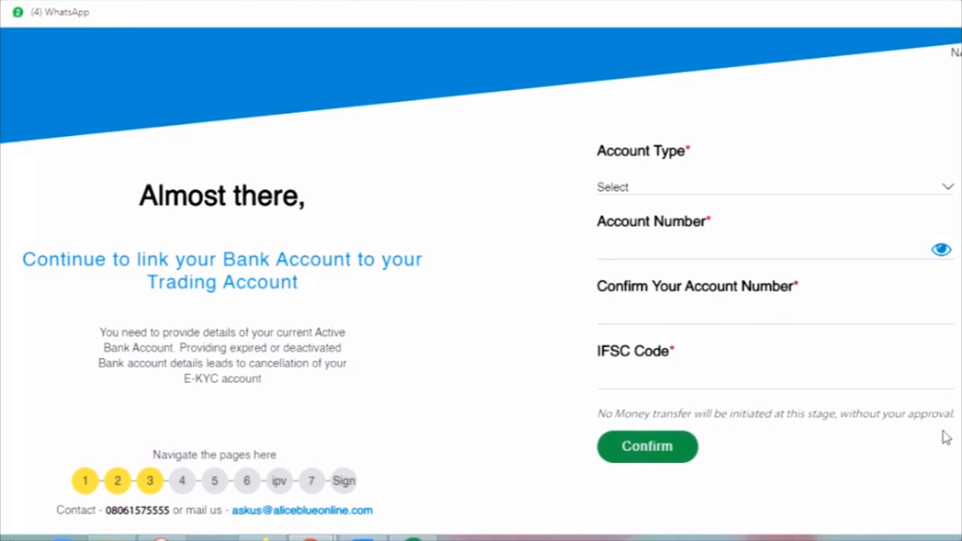
{"action": "mouse_move", "coordinate": [171, 239]}
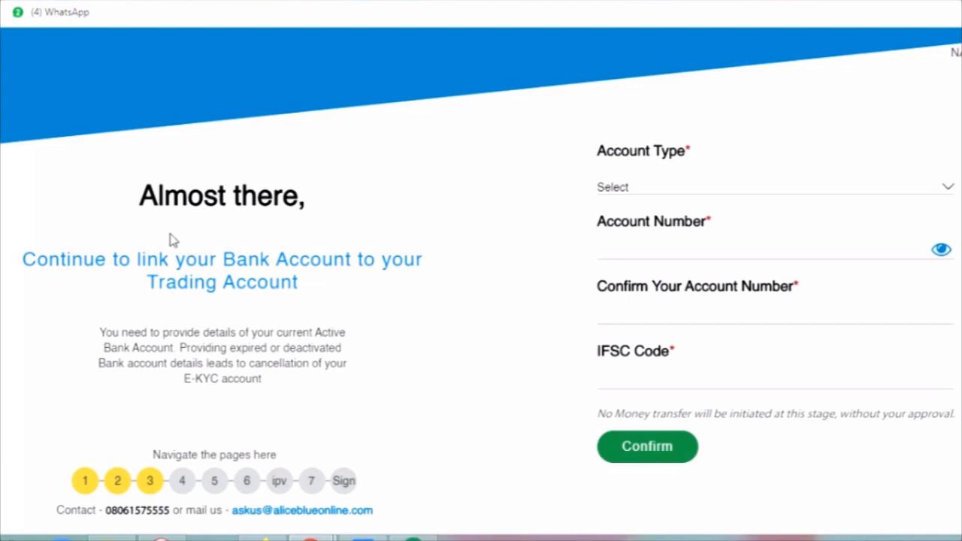
{"action": "mouse_move", "coordinate": [658, 171]}
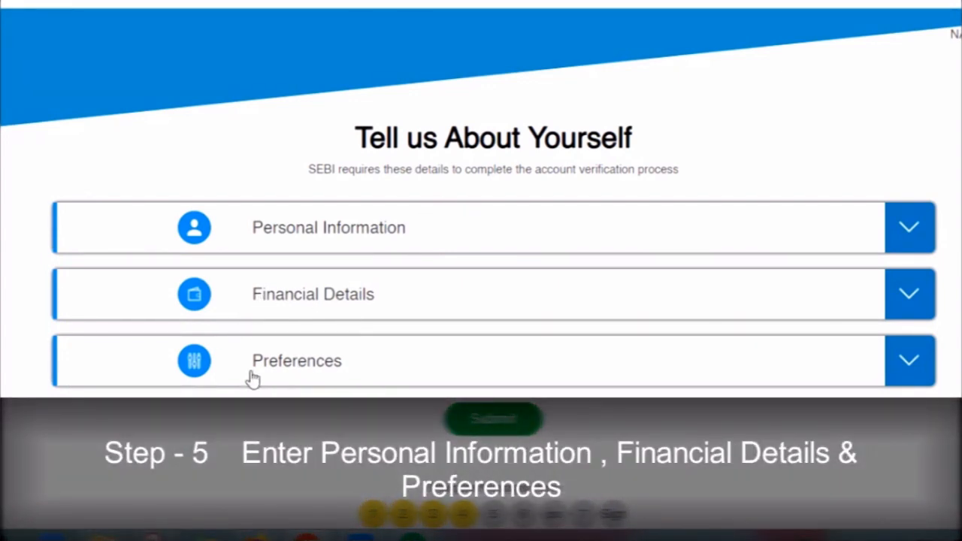
{"action": "mouse_move", "coordinate": [911, 228]}
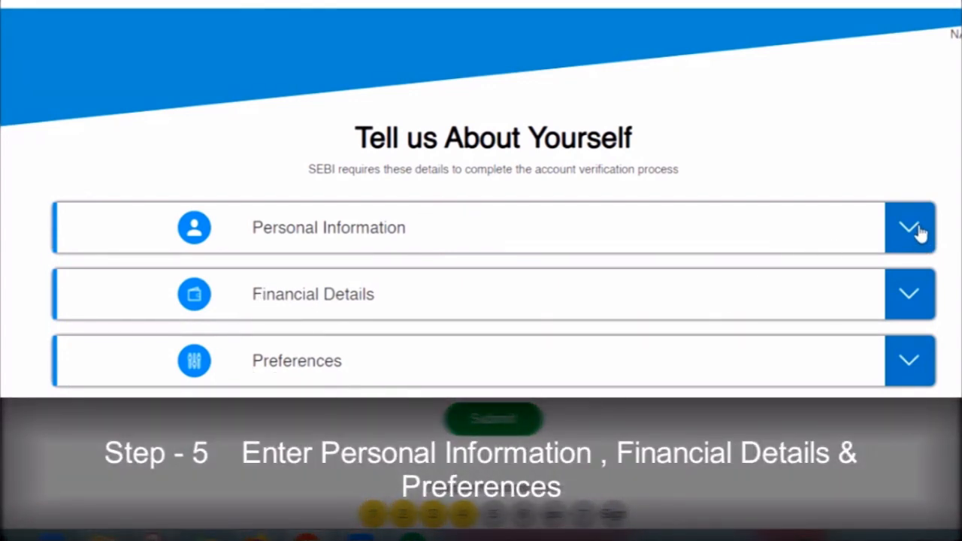
Expand Personal Information and scroll down to the income, net worth and experience questions
{"action": "left_click", "coordinate": [910, 227]}
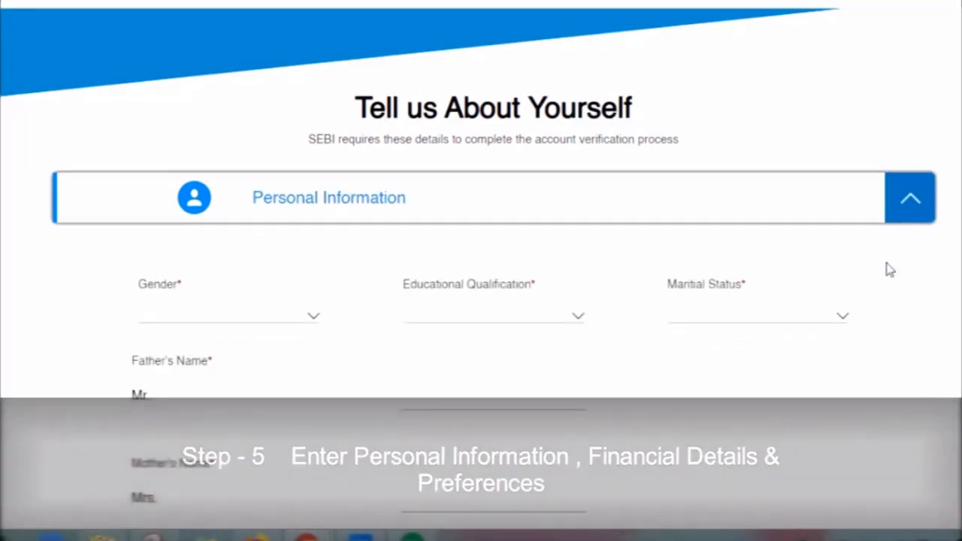
{"action": "scroll", "scroll_direction": "down", "scroll_amount": 3}
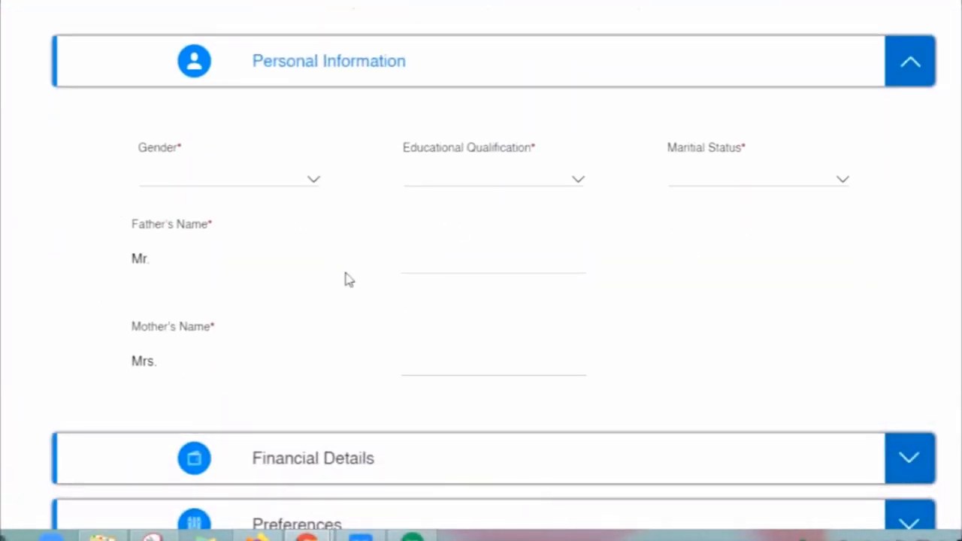
{"action": "mouse_move", "coordinate": [724, 182]}
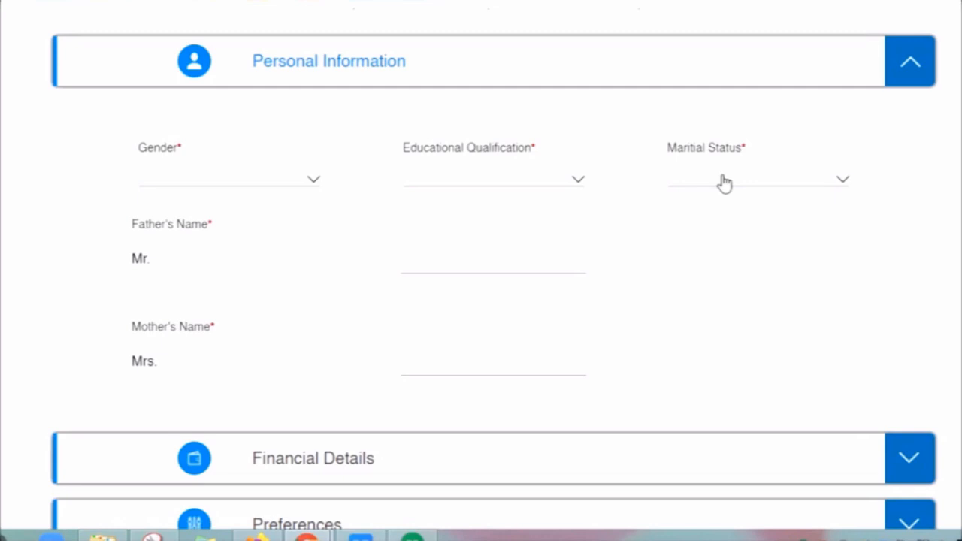
{"action": "scroll", "scroll_direction": "down", "scroll_amount": 3}
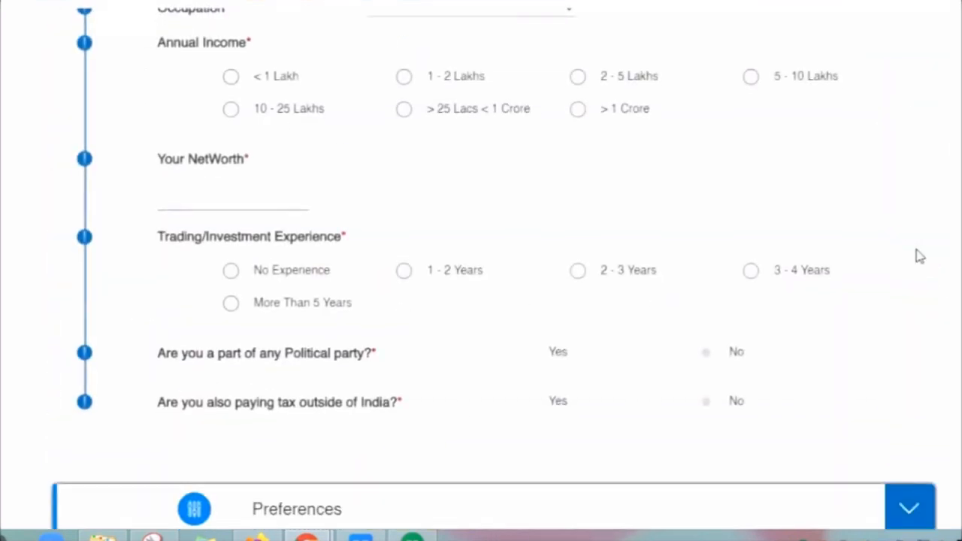
{"action": "scroll", "scroll_direction": "up", "scroll_amount": 3}
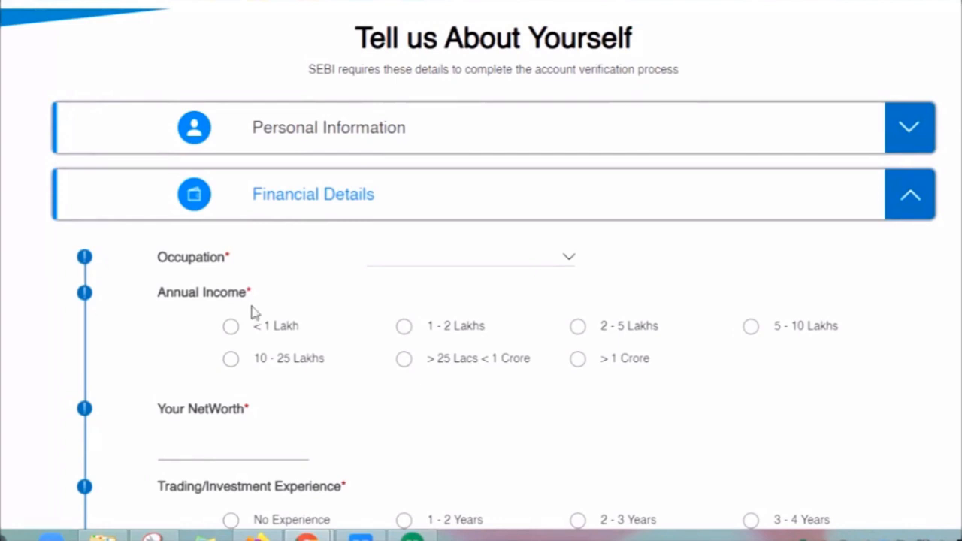
{"action": "scroll", "scroll_direction": "down", "scroll_amount": 3}
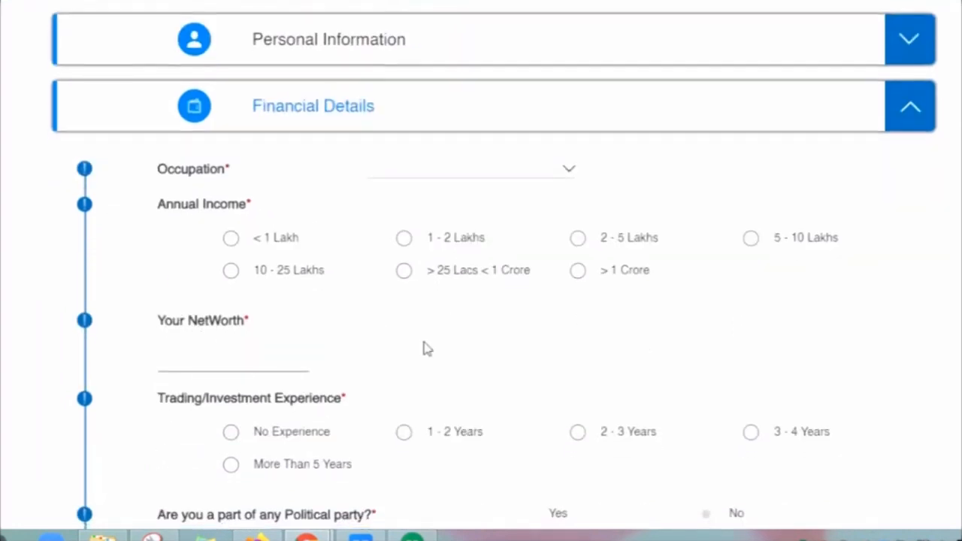
{"action": "scroll", "scroll_direction": "down", "scroll_amount": 3}
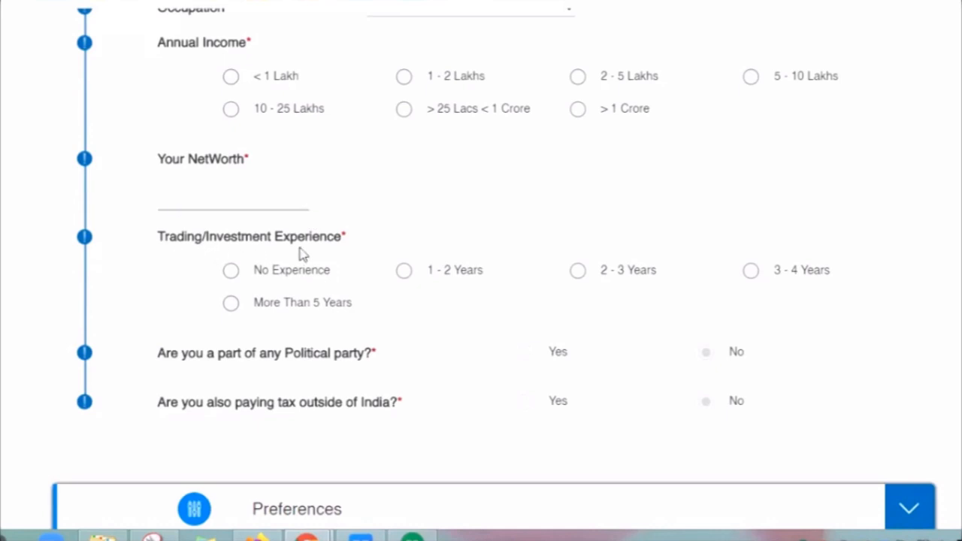
{"action": "mouse_move", "coordinate": [859, 327]}
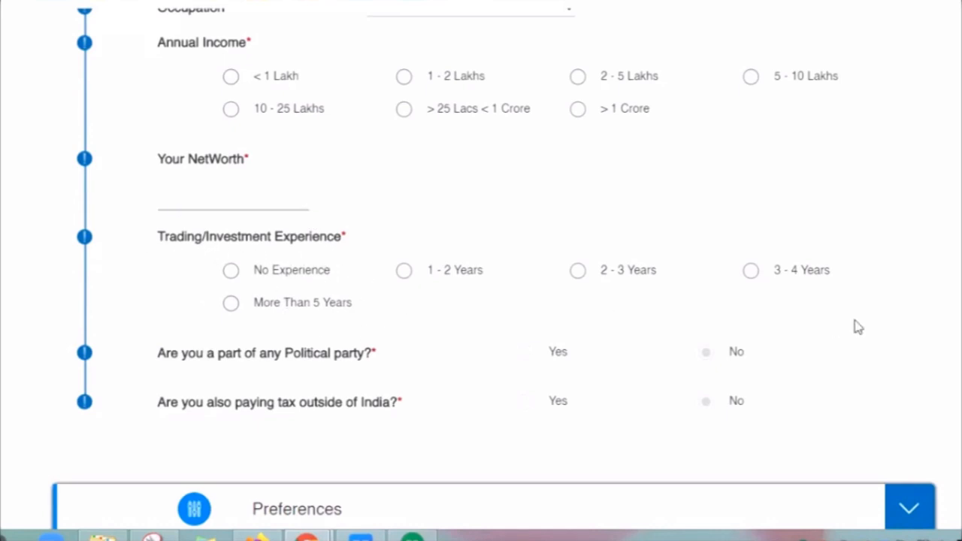
{"action": "mouse_move", "coordinate": [258, 366]}
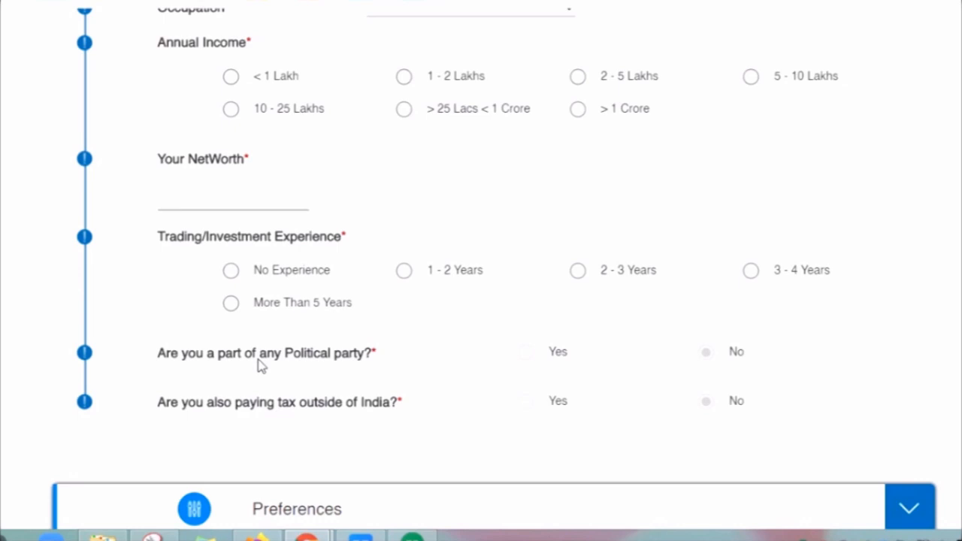
{"action": "mouse_move", "coordinate": [599, 393]}
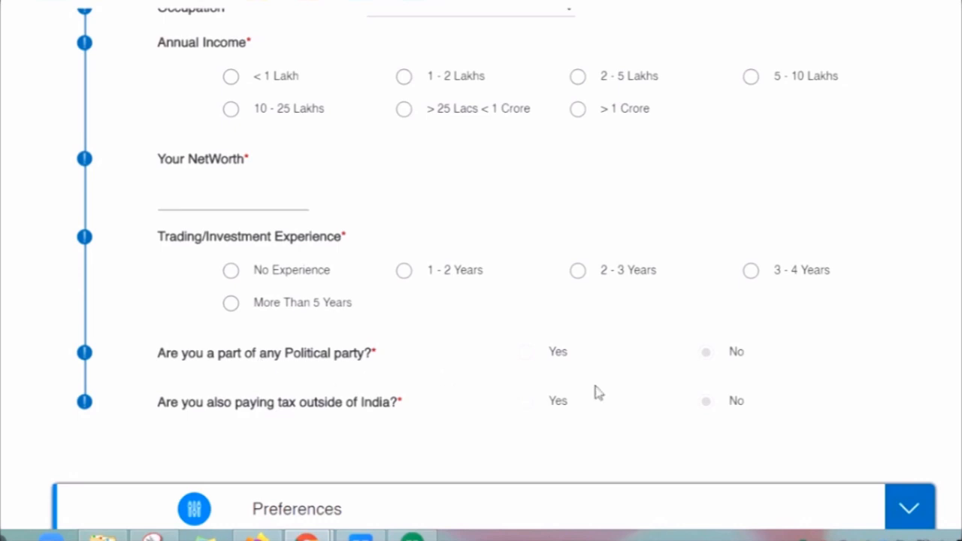
{"action": "scroll", "scroll_direction": "down", "scroll_amount": 3}
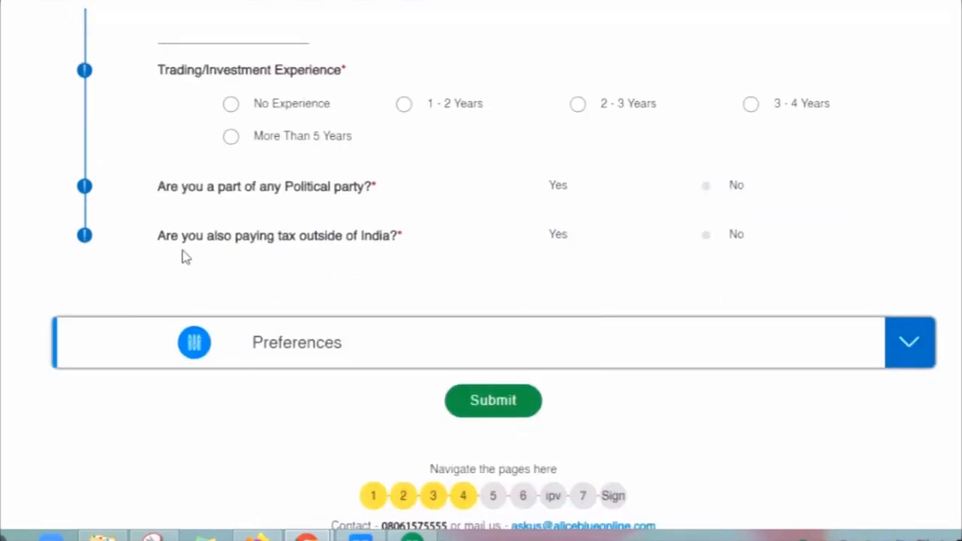
{"action": "mouse_move", "coordinate": [290, 259]}
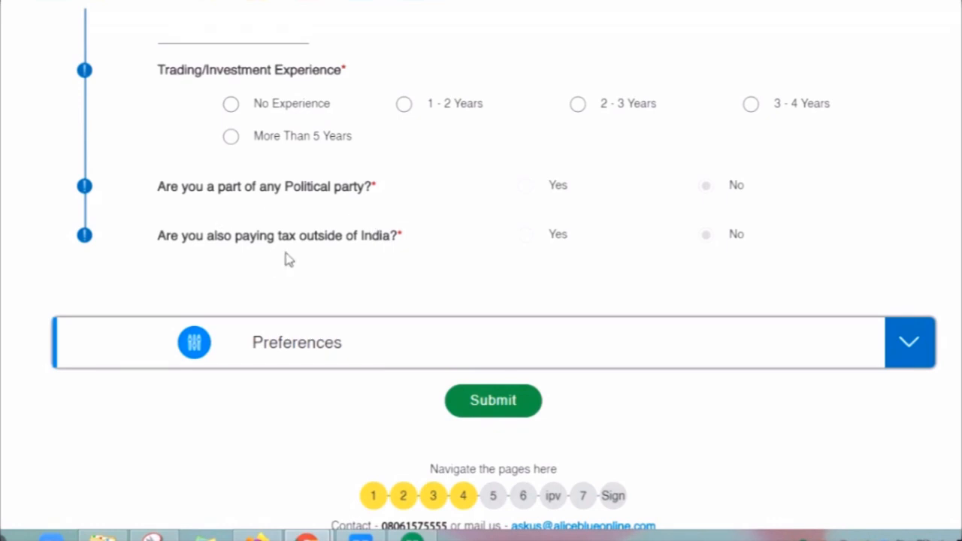
{"action": "mouse_move", "coordinate": [500, 259]}
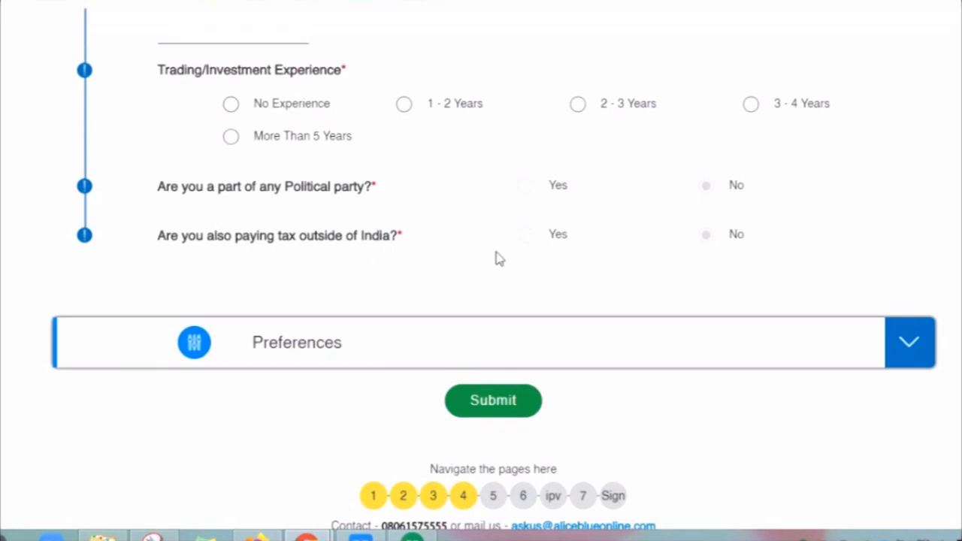
{"action": "mouse_move", "coordinate": [453, 233]}
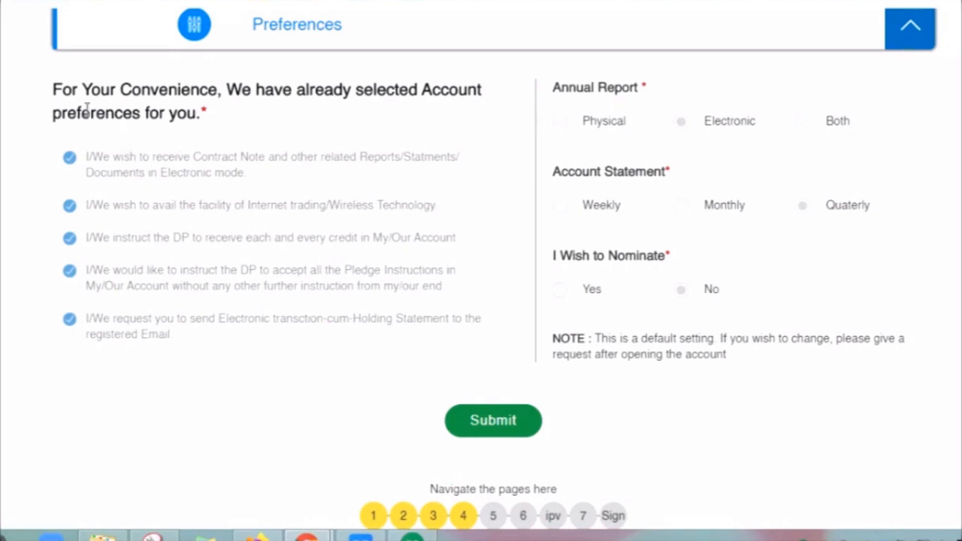
{"action": "mouse_move", "coordinate": [369, 110]}
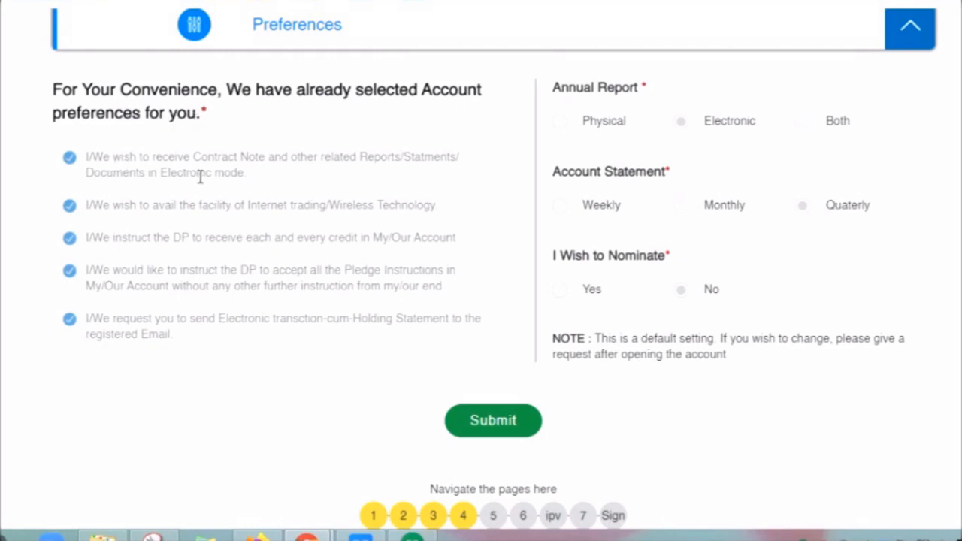
Submit the preselected preferences: electronic annual report, quarterly statement, no nominee
{"action": "left_click", "coordinate": [493, 421]}
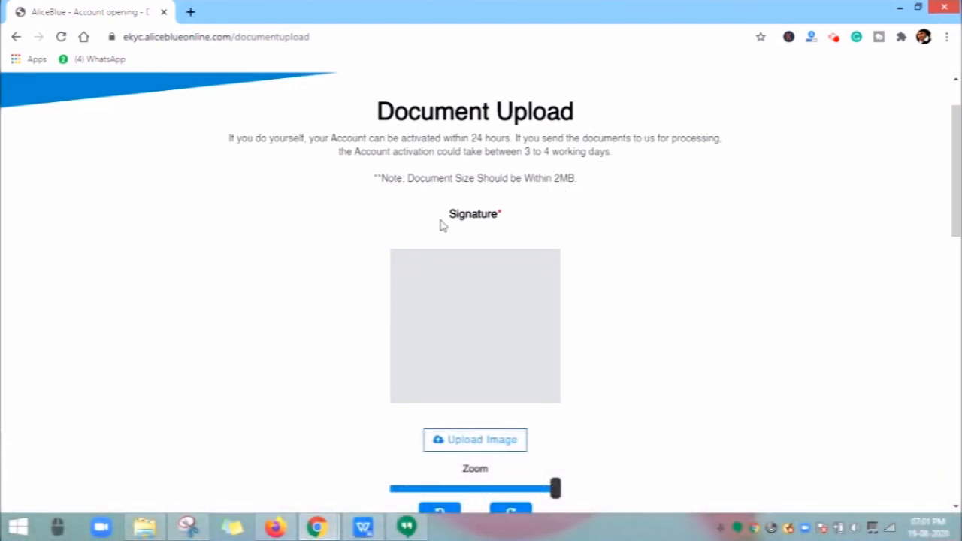
{"action": "scroll", "scroll_direction": "down", "scroll_amount": 3}
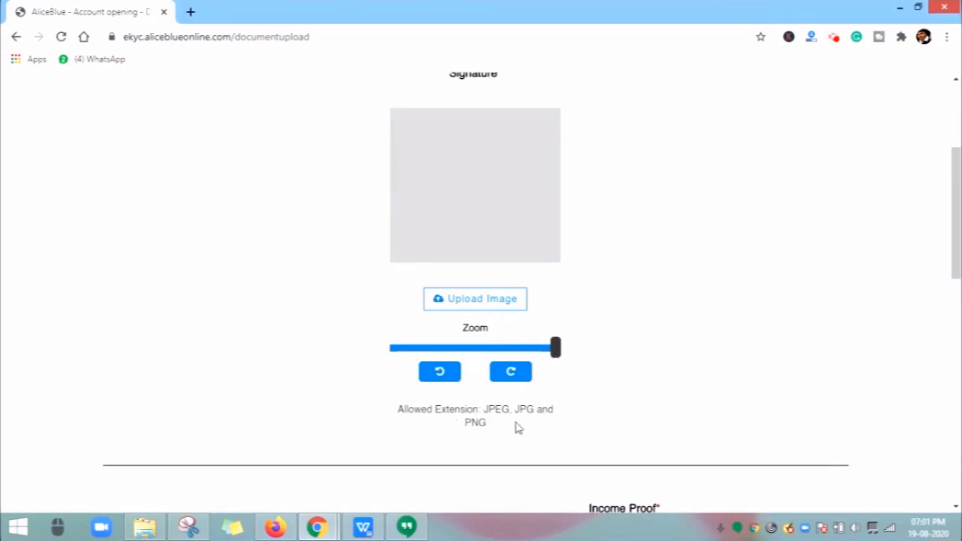
{"action": "scroll", "scroll_direction": "down", "scroll_amount": 3}
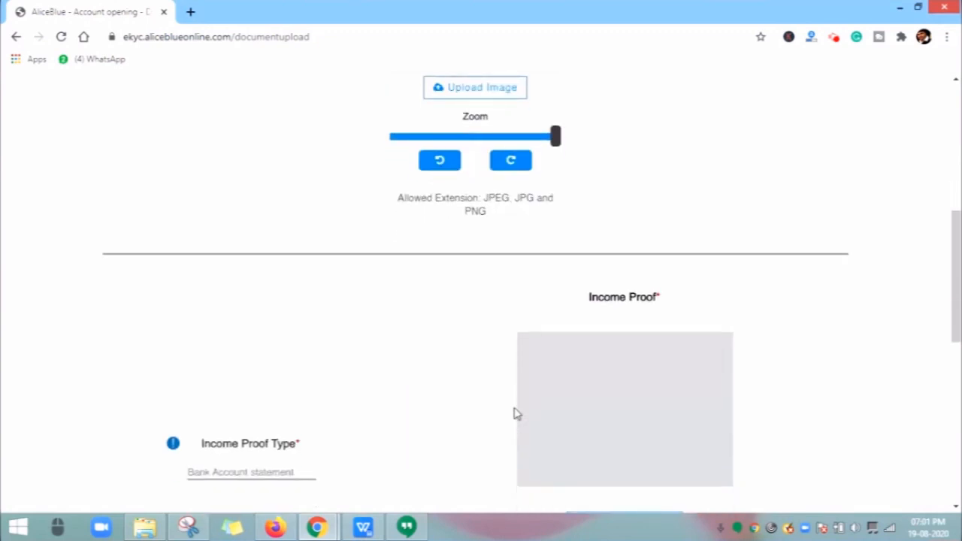
{"action": "scroll", "scroll_direction": "down", "scroll_amount": 3}
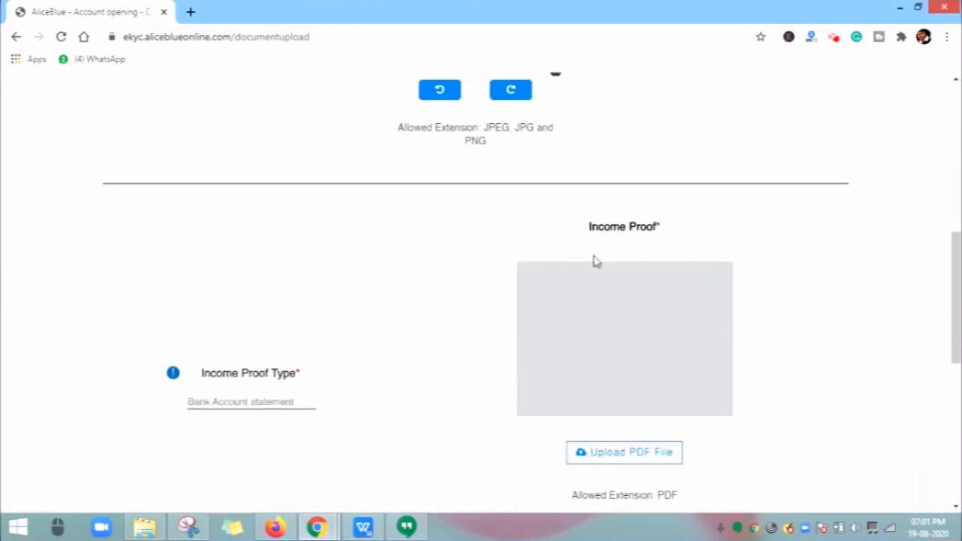
{"action": "scroll", "scroll_direction": "down", "scroll_amount": 3}
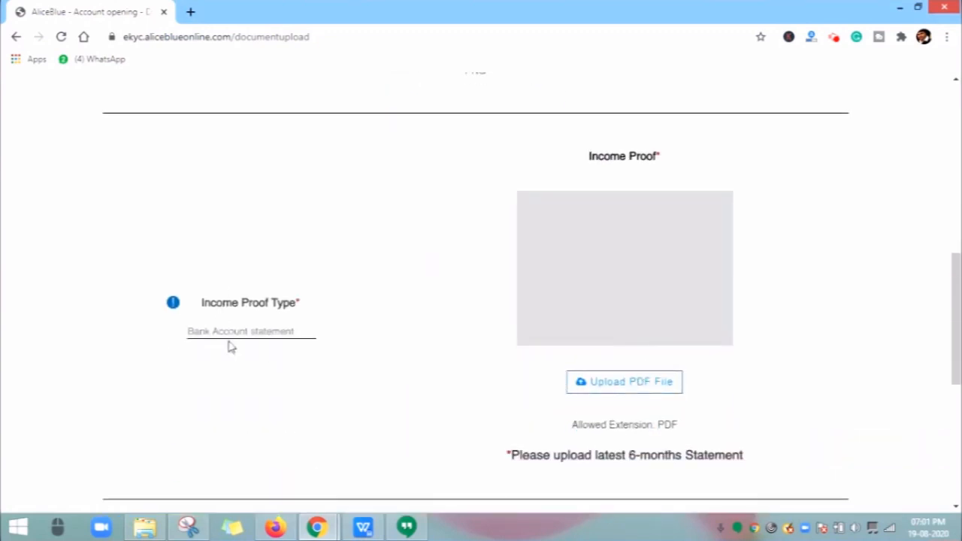
{"action": "mouse_move", "coordinate": [284, 344]}
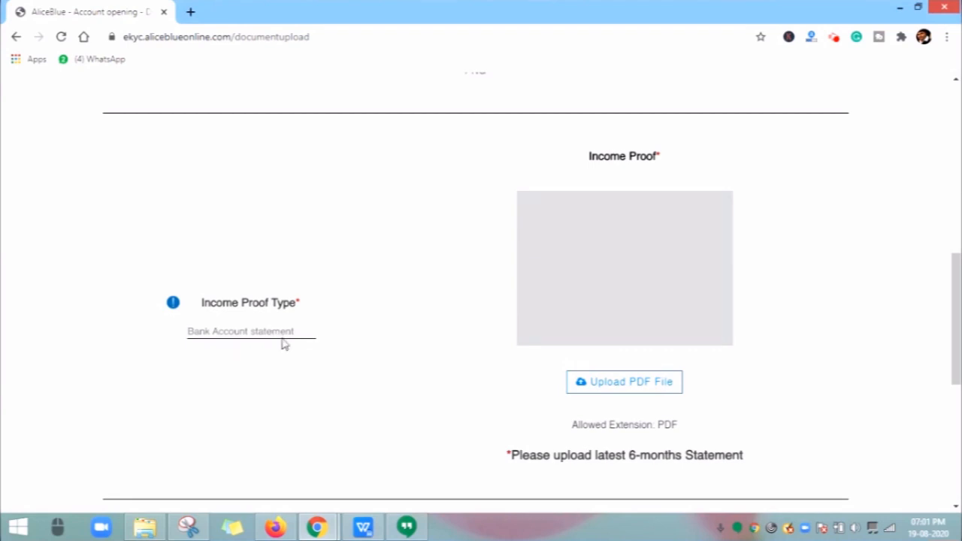
{"action": "mouse_move", "coordinate": [605, 398]}
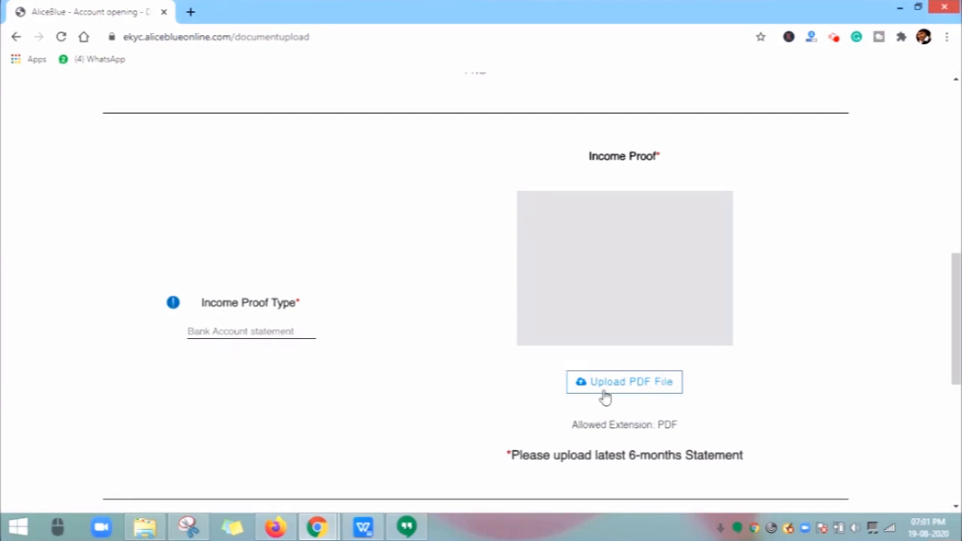
{"action": "mouse_move", "coordinate": [661, 398]}
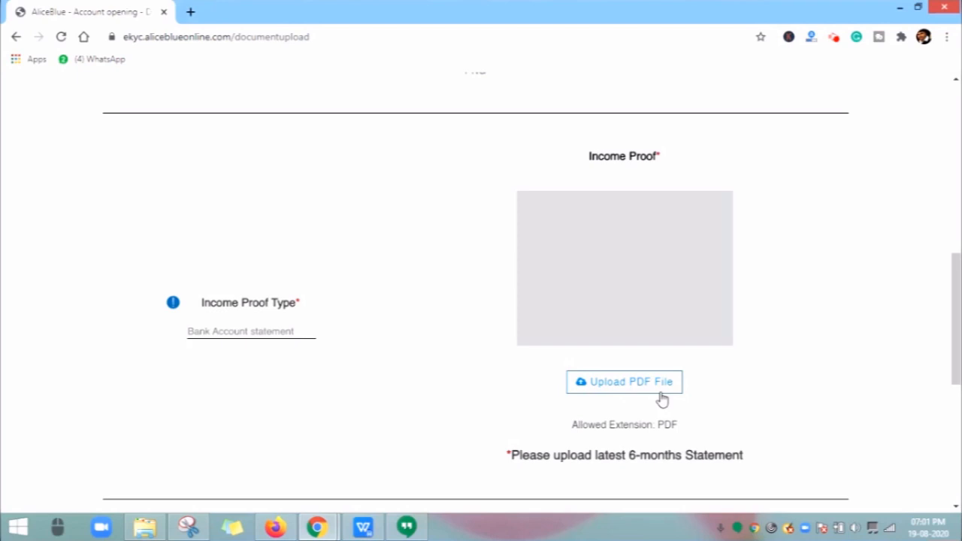
{"action": "scroll", "scroll_direction": "down", "scroll_amount": 3}
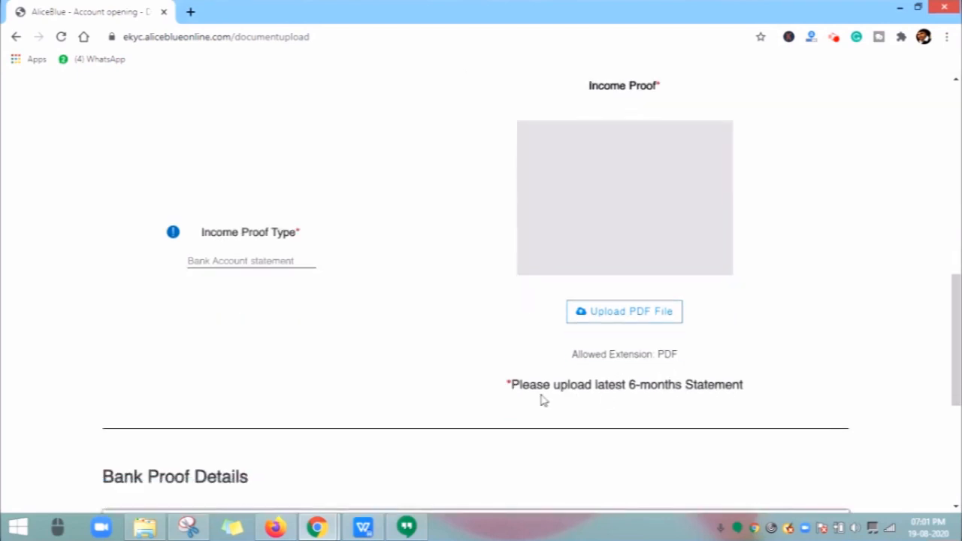
{"action": "mouse_move", "coordinate": [616, 402]}
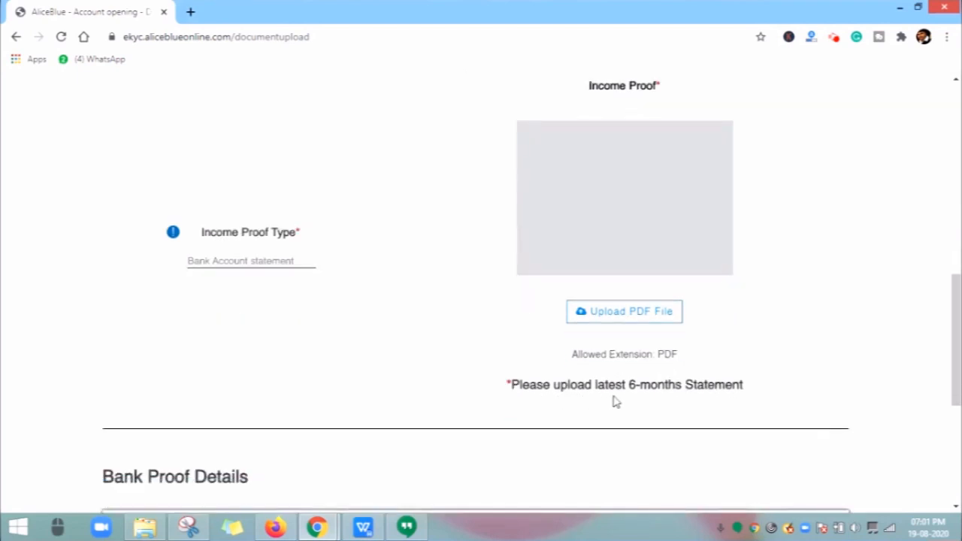
{"action": "mouse_move", "coordinate": [626, 398]}
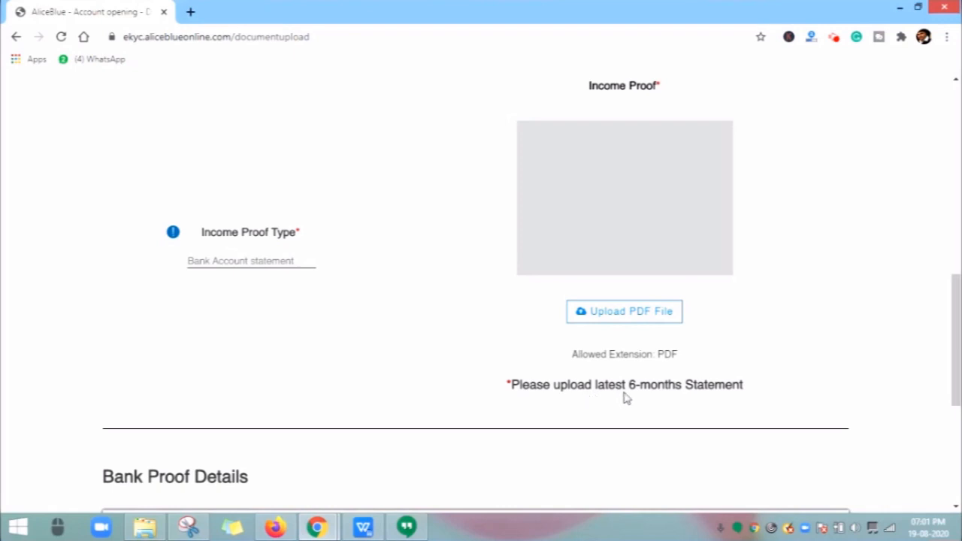
{"action": "mouse_move", "coordinate": [671, 400]}
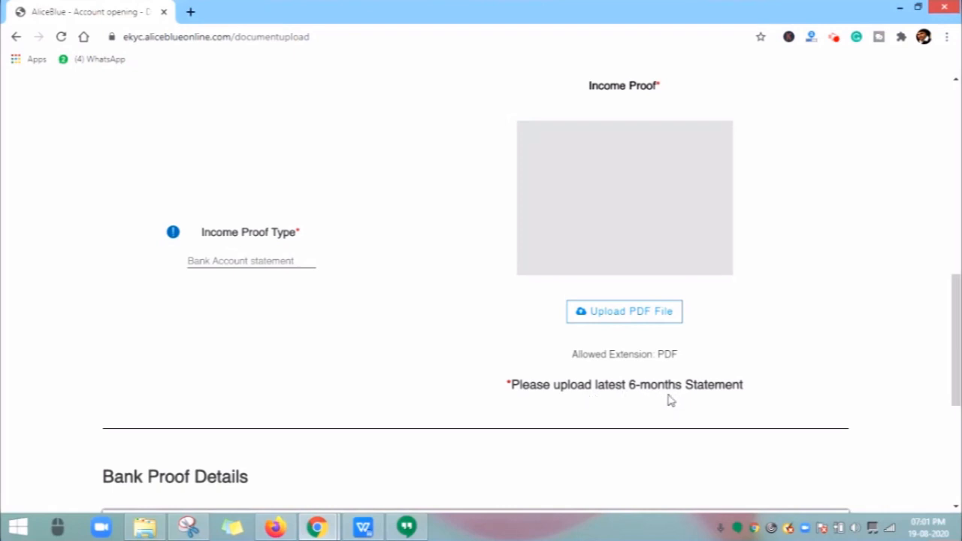
{"action": "scroll", "scroll_direction": "down", "scroll_amount": 3}
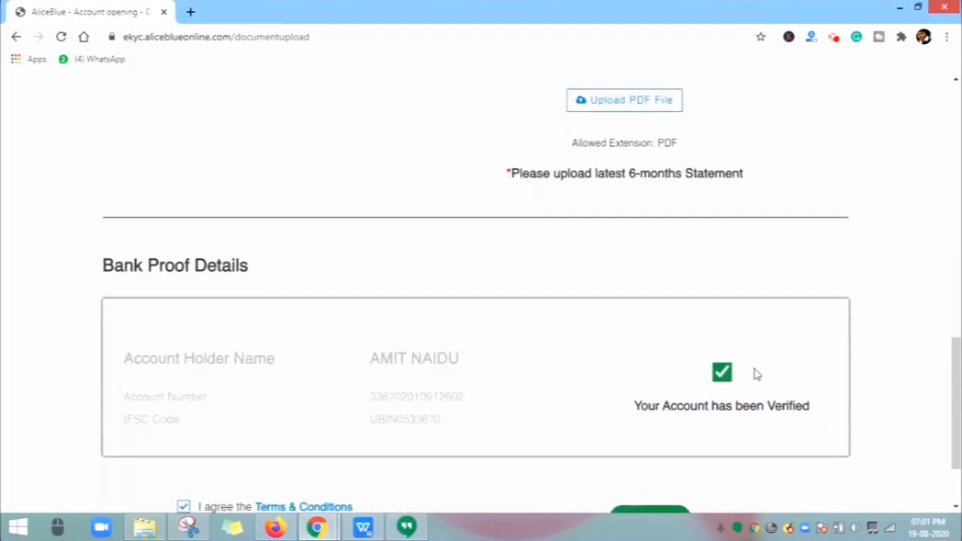
{"action": "mouse_move", "coordinate": [228, 385]}
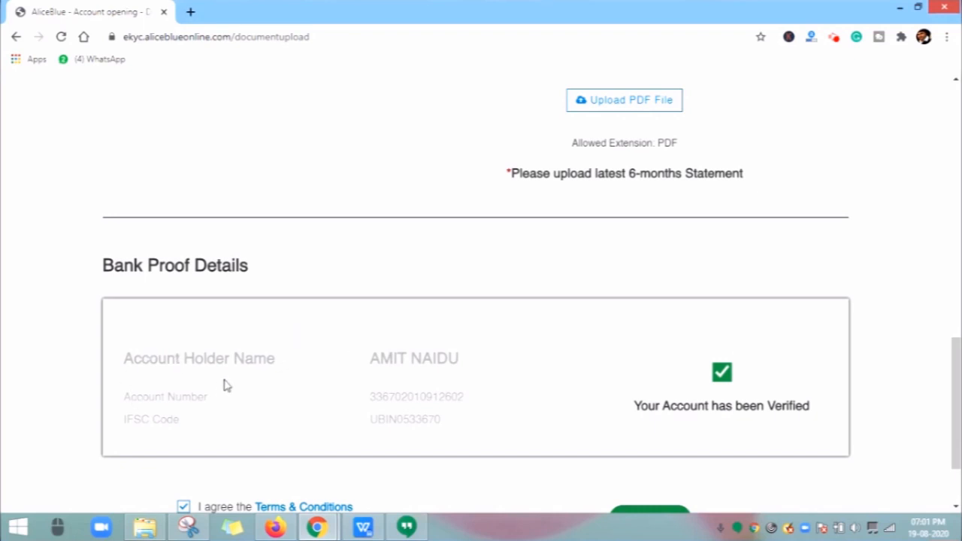
{"action": "scroll", "scroll_direction": "down", "scroll_amount": 3}
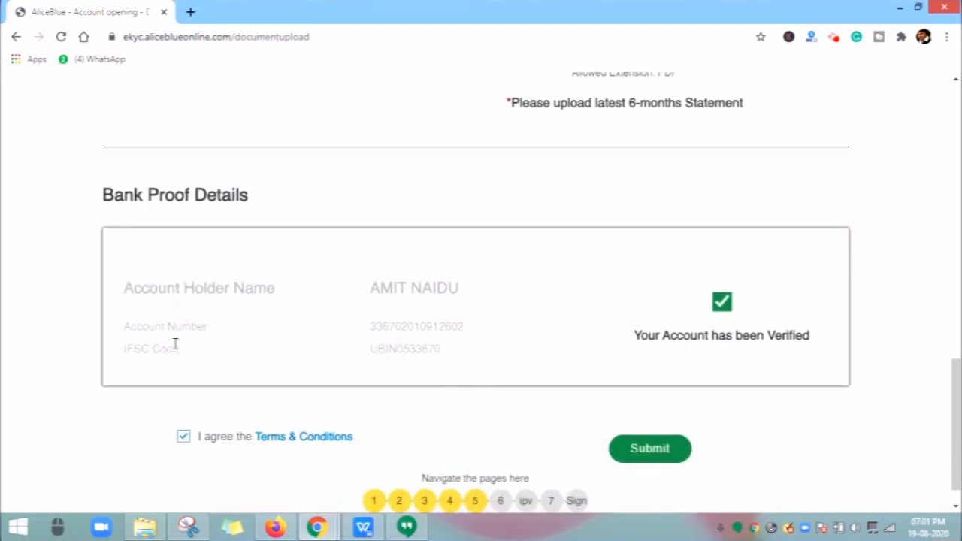
{"action": "scroll", "scroll_direction": "up", "scroll_amount": 3}
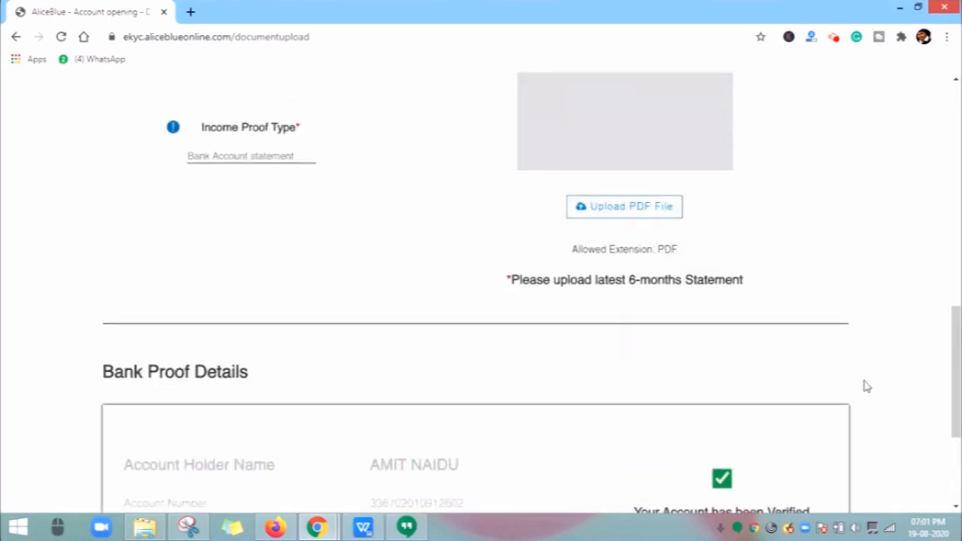
{"action": "scroll", "scroll_direction": "up", "scroll_amount": 3}
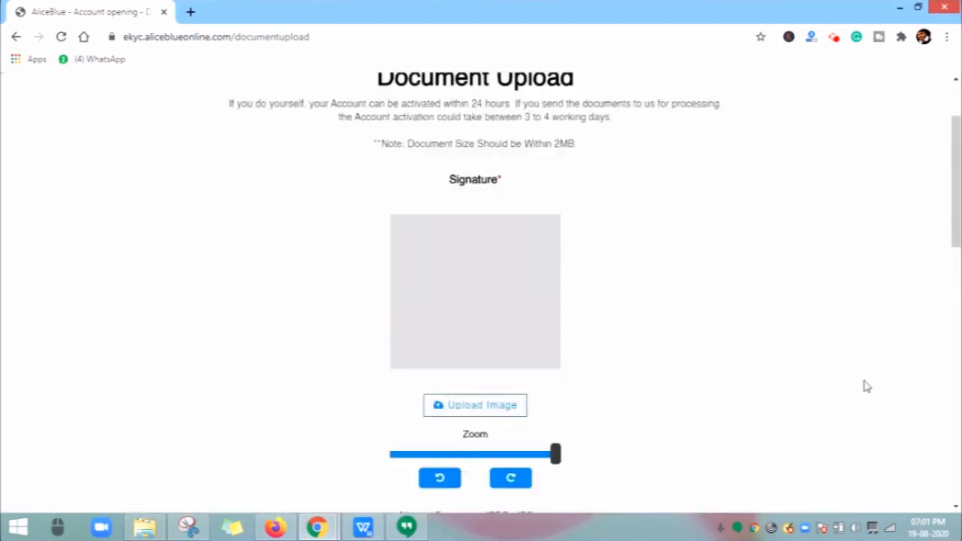
{"action": "scroll", "scroll_direction": "up", "scroll_amount": 3}
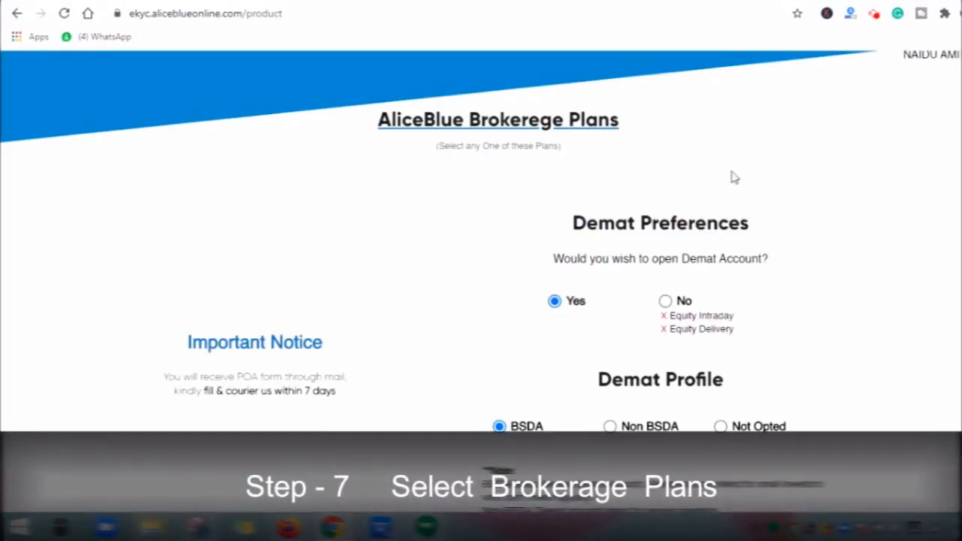
{"action": "scroll", "scroll_direction": "up", "scroll_amount": 3}
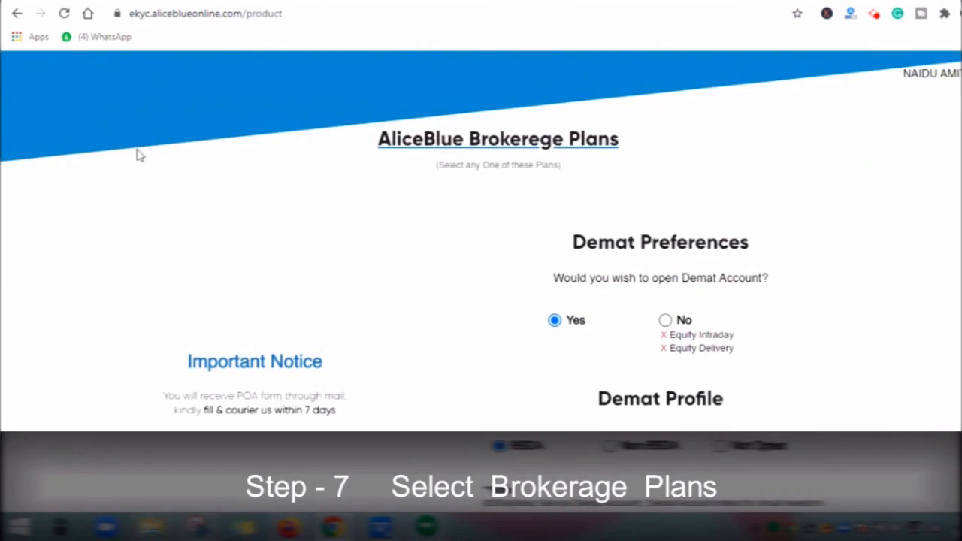
{"action": "mouse_move", "coordinate": [411, 252]}
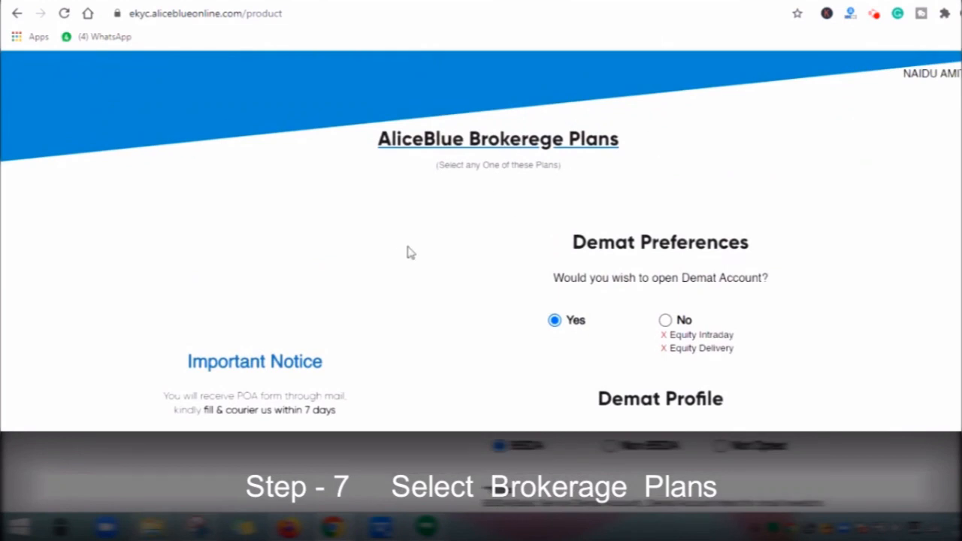
{"action": "scroll", "scroll_direction": "down", "scroll_amount": 3}
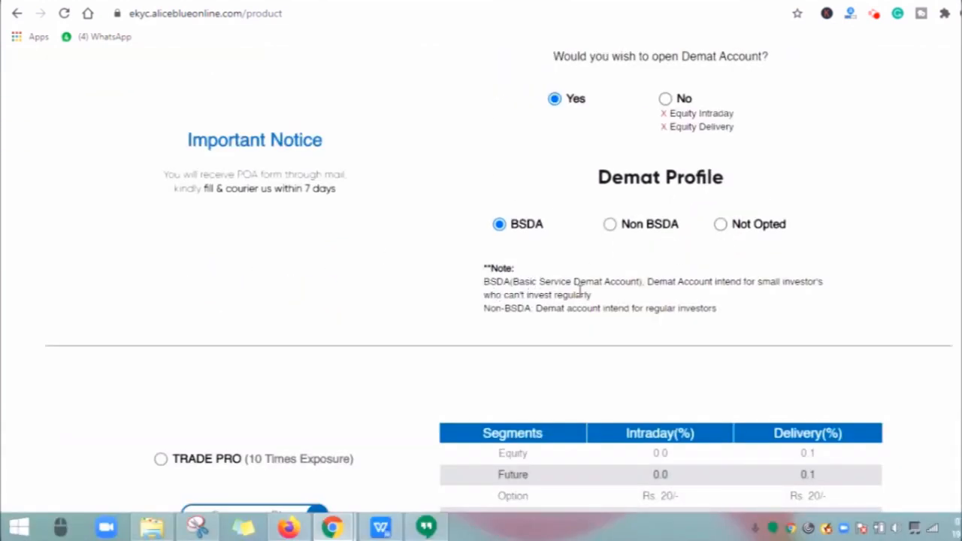
{"action": "mouse_move", "coordinate": [803, 299]}
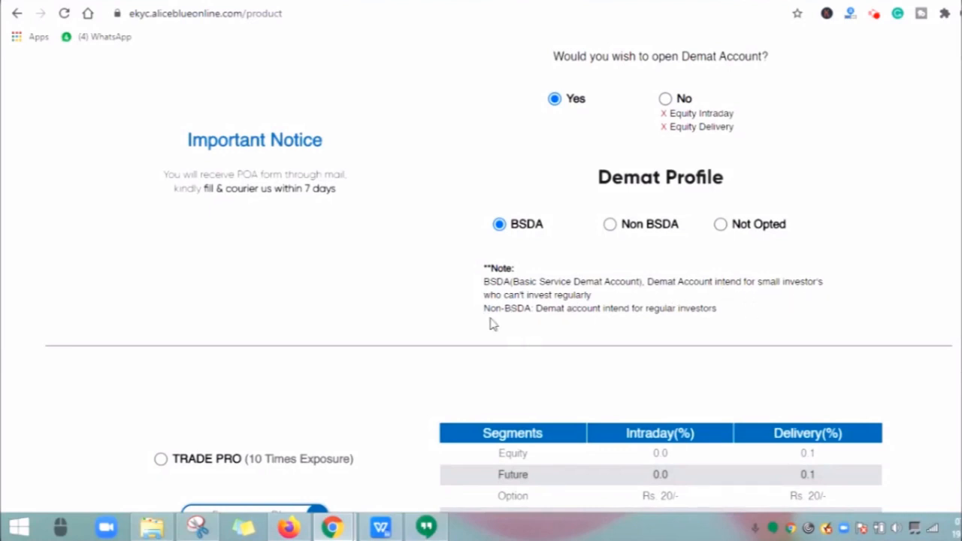
{"action": "mouse_move", "coordinate": [670, 327]}
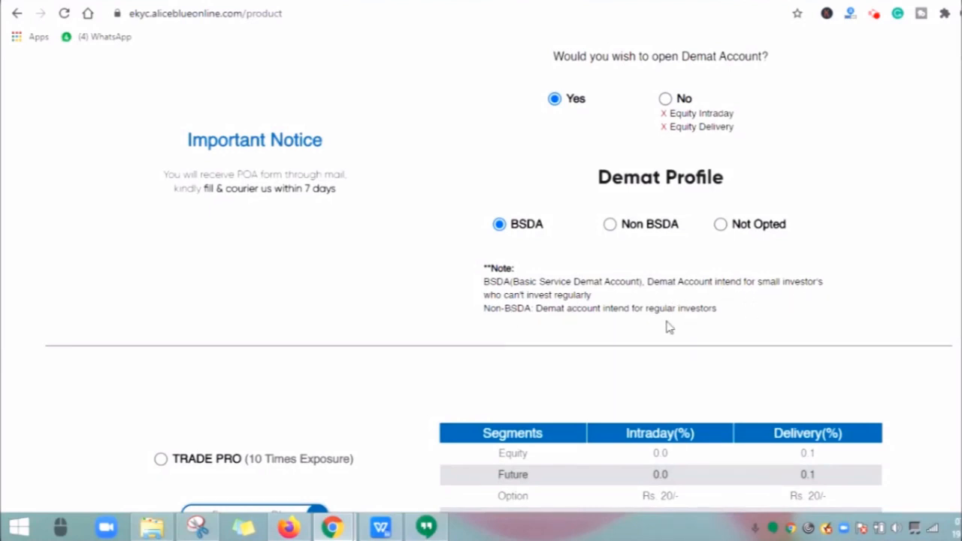
{"action": "scroll", "scroll_direction": "down", "scroll_amount": 3}
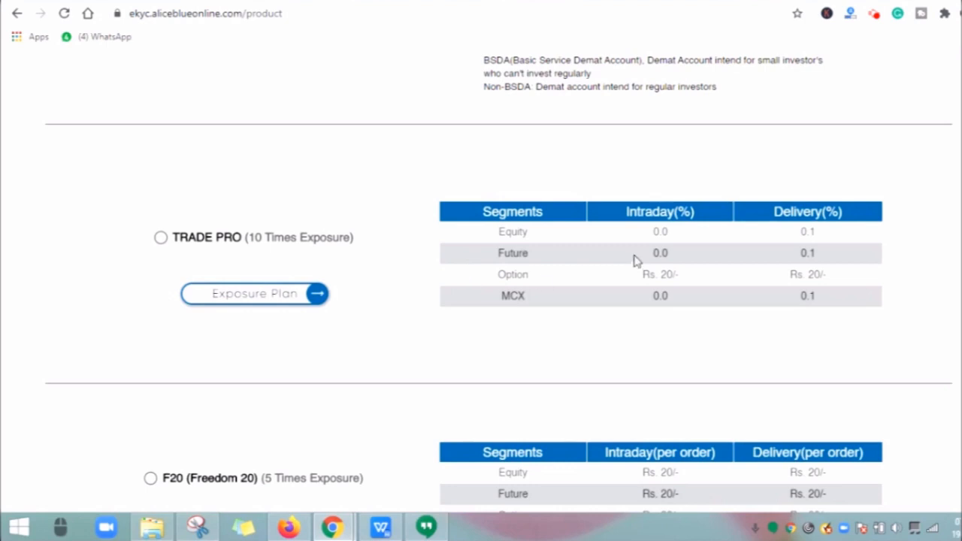
{"action": "mouse_move", "coordinate": [837, 294]}
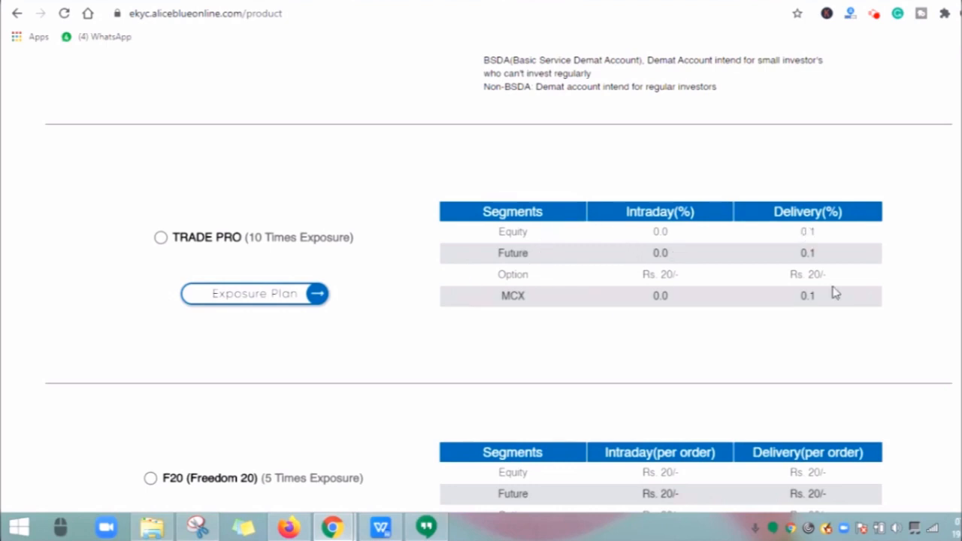
{"action": "scroll", "scroll_direction": "down", "scroll_amount": 3}
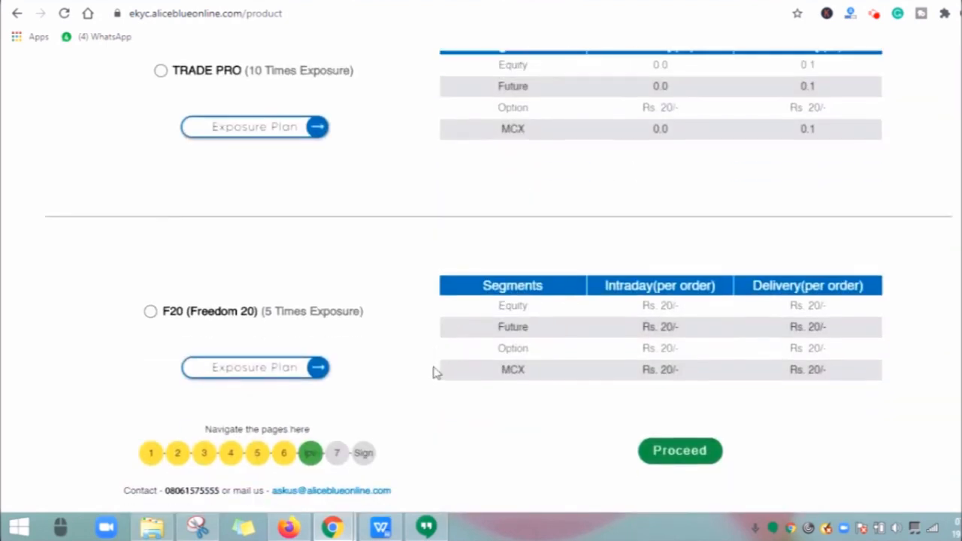
{"action": "mouse_move", "coordinate": [233, 357]}
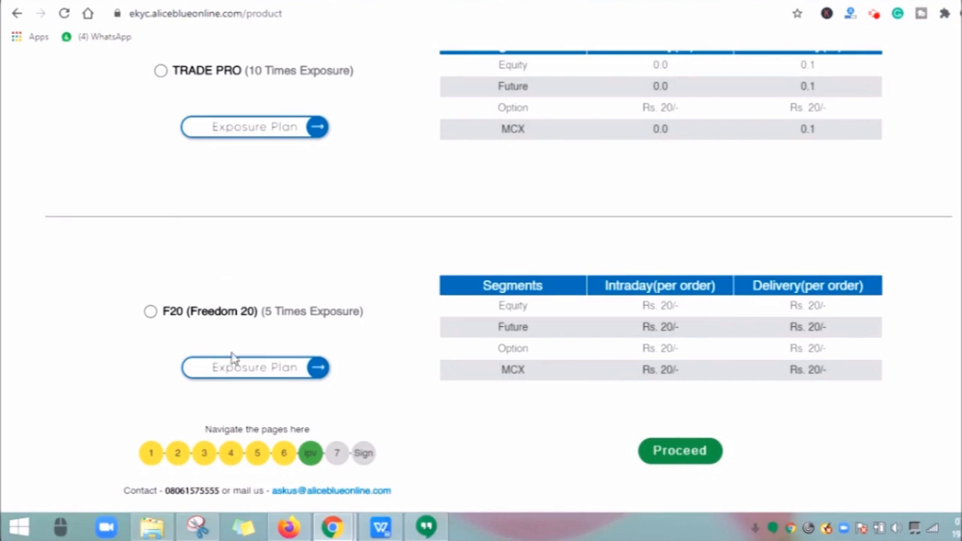
{"action": "mouse_move", "coordinate": [664, 363]}
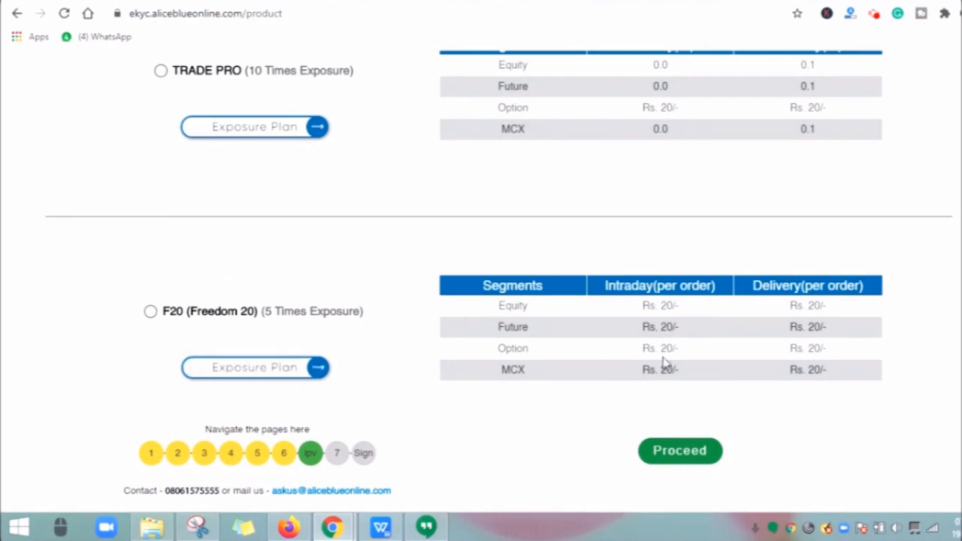
{"action": "mouse_move", "coordinate": [705, 312]}
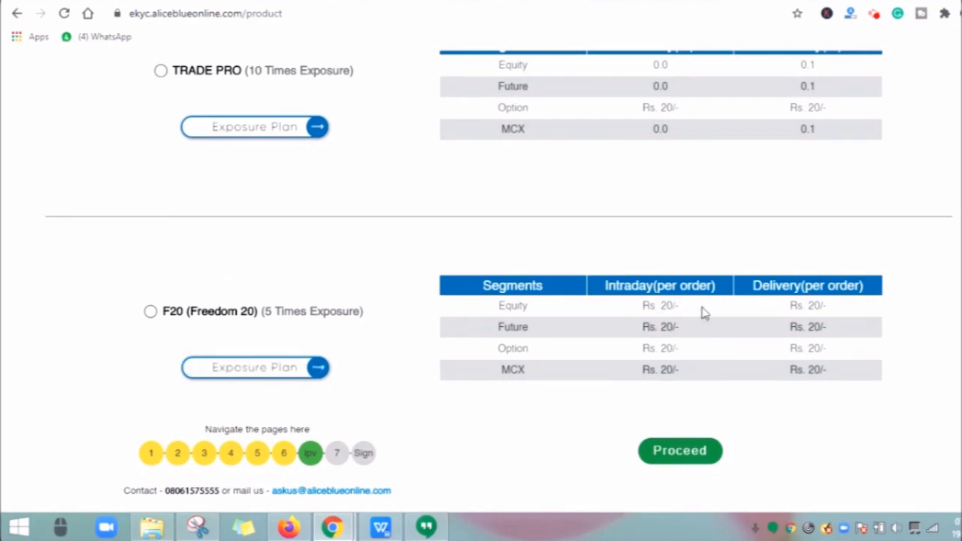
{"action": "mouse_move", "coordinate": [823, 322]}
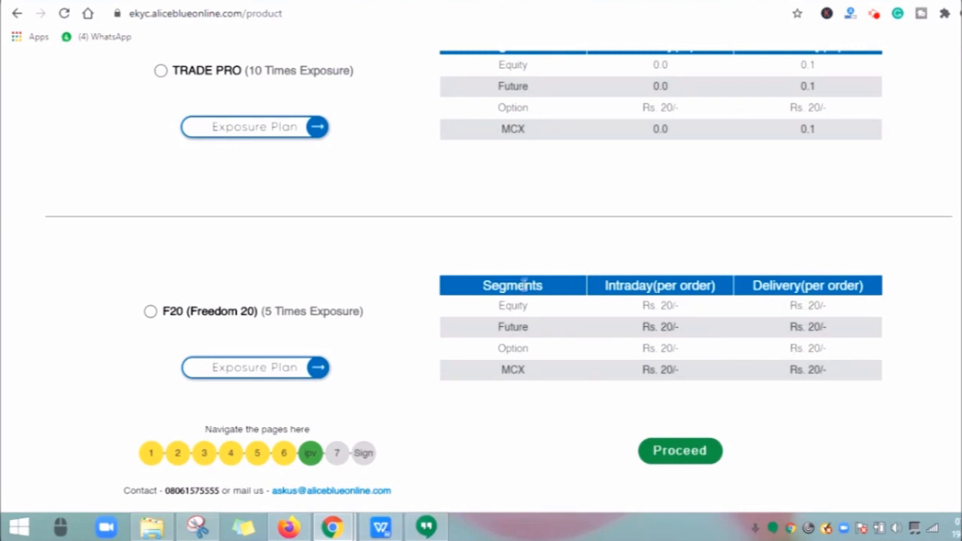
{"action": "scroll", "scroll_direction": "up", "scroll_amount": 3}
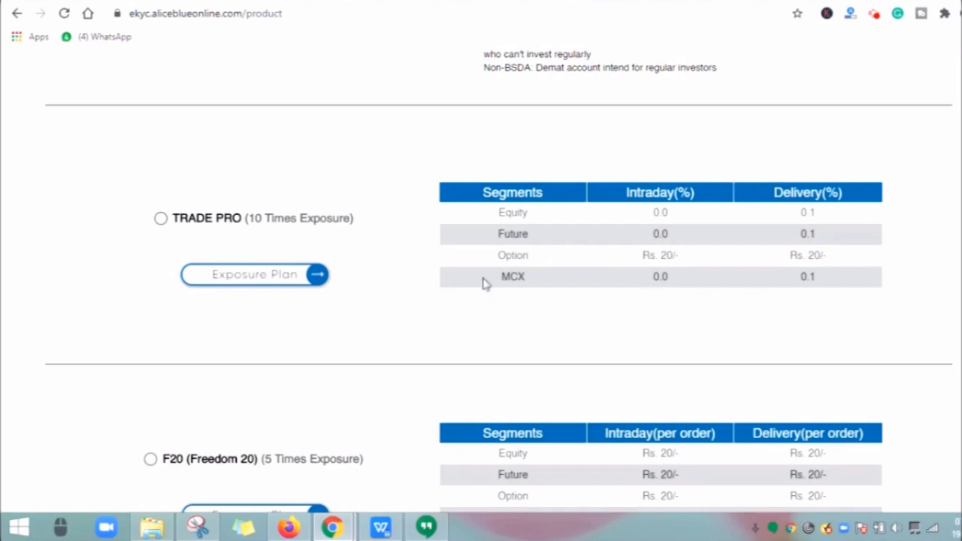
{"action": "mouse_move", "coordinate": [305, 237]}
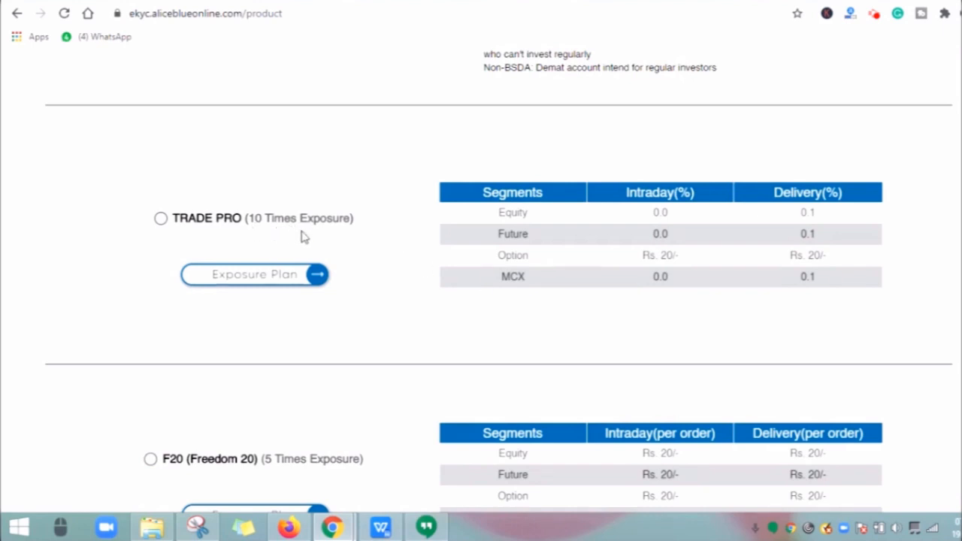
{"action": "mouse_move", "coordinate": [501, 259]}
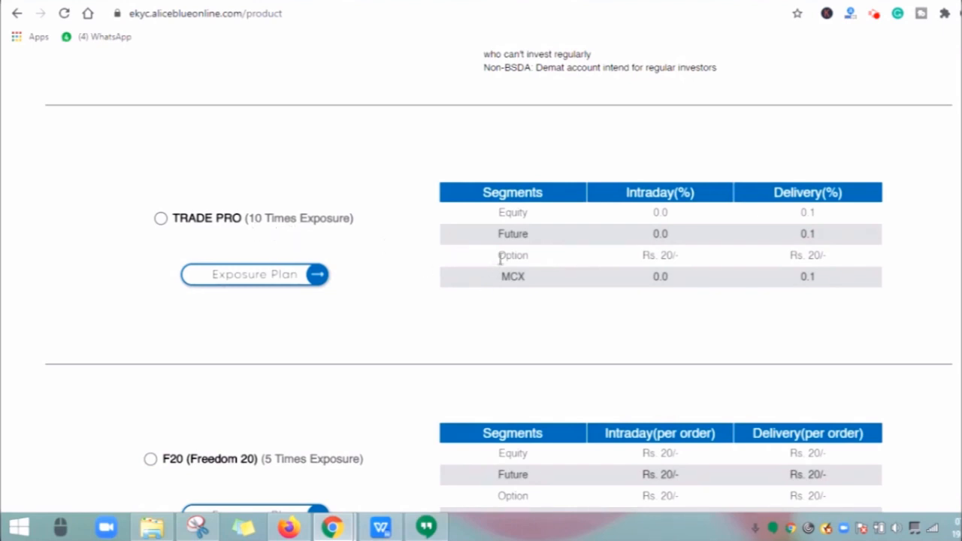
{"action": "scroll", "scroll_direction": "up", "scroll_amount": 3}
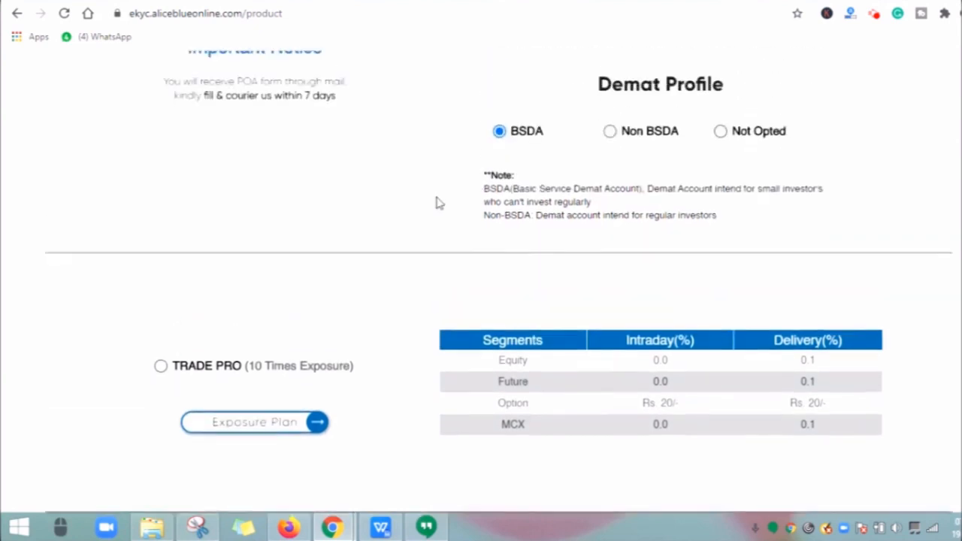
{"action": "scroll", "scroll_direction": "down", "scroll_amount": 3}
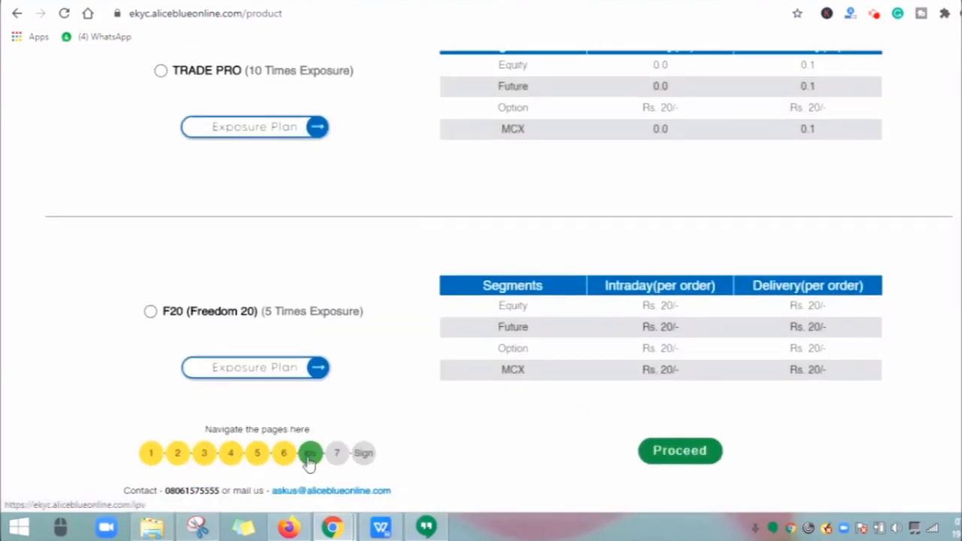
{"action": "mouse_move", "coordinate": [336, 185]}
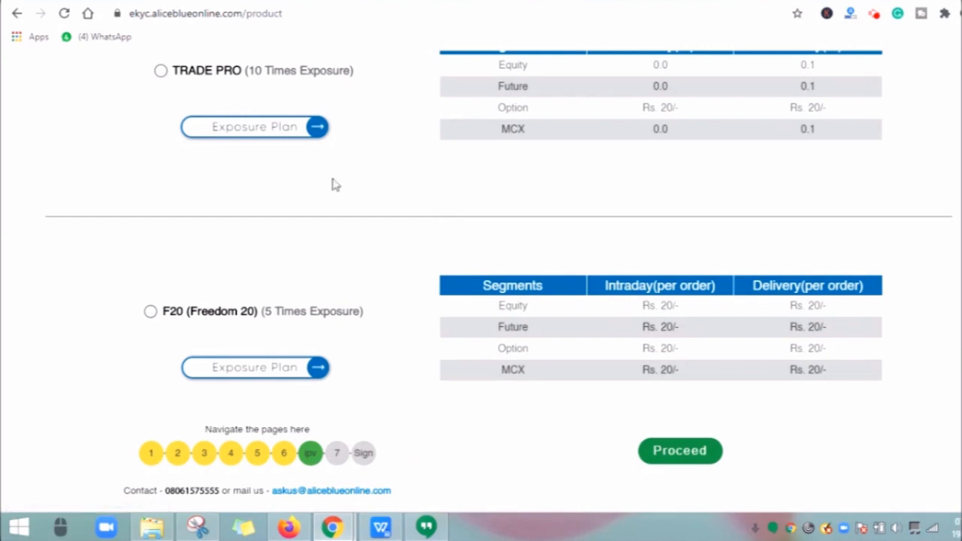
Start e-signing the documents and continue with Digio email verification
{"action": "left_click", "coordinate": [679, 450]}
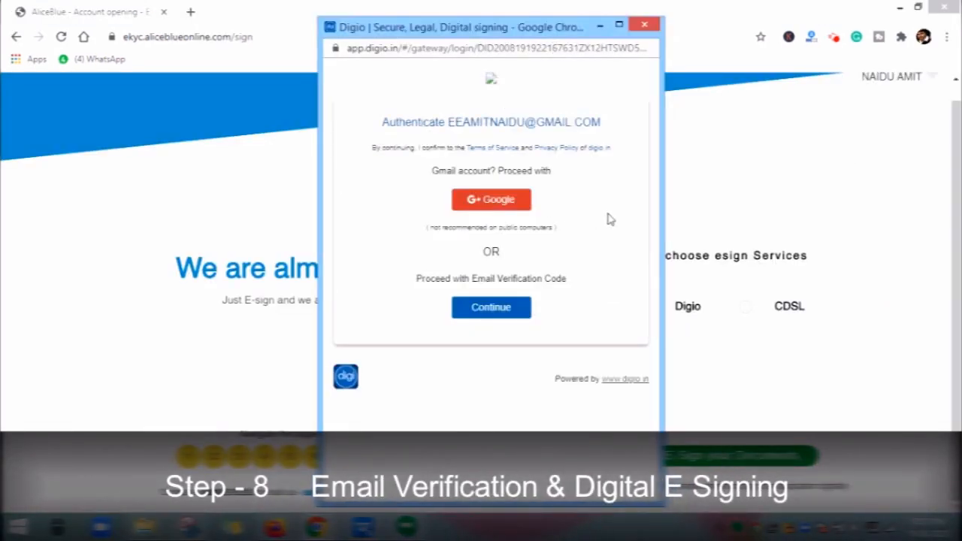
{"action": "mouse_move", "coordinate": [474, 247]}
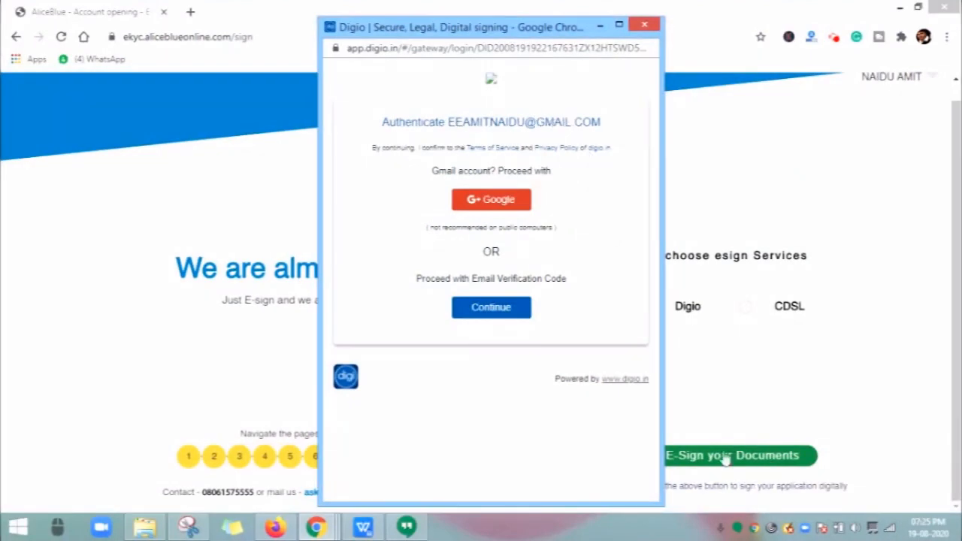
{"action": "mouse_move", "coordinate": [559, 164]}
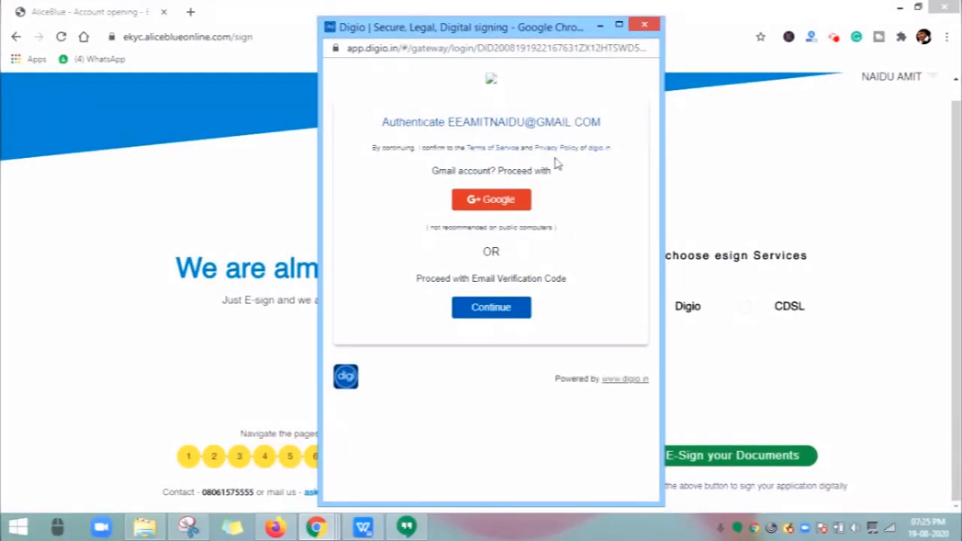
{"action": "left_click", "coordinate": [491, 307]}
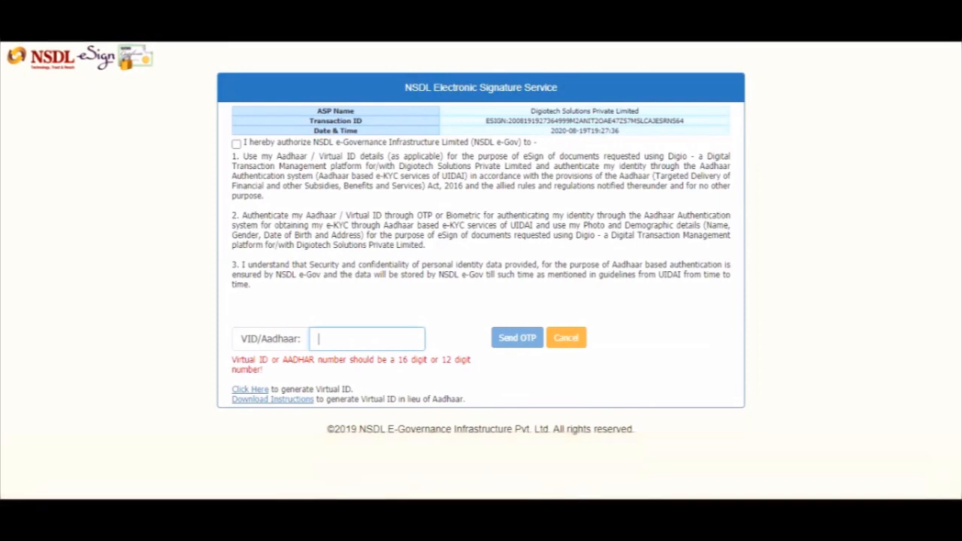
Send and verify the Aadhaar OTP to complete the NSDL eSign
{"action": "left_click", "coordinate": [516, 338]}
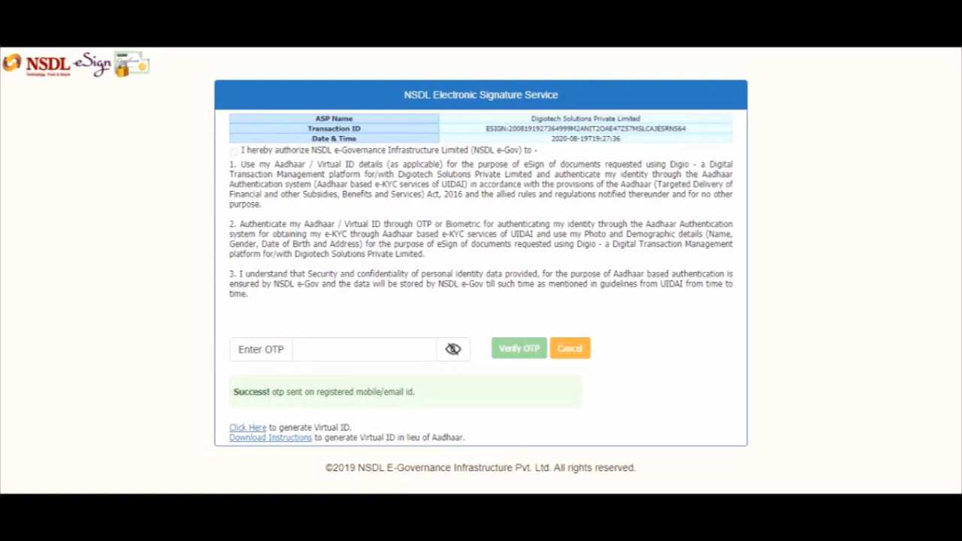
{"action": "left_click", "coordinate": [518, 348]}
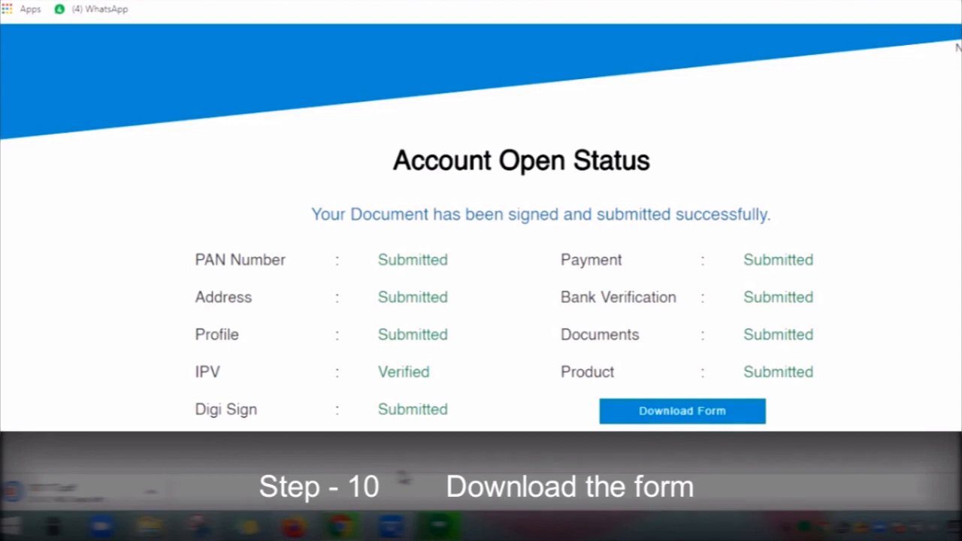
Download the signed application form PDF and open it
{"action": "left_click", "coordinate": [681, 411]}
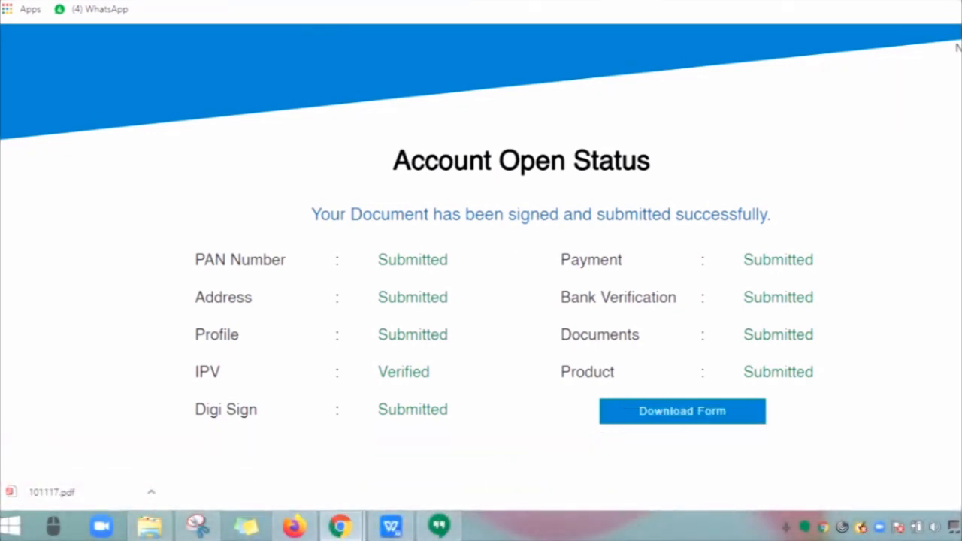
{"action": "left_click", "coordinate": [681, 411]}
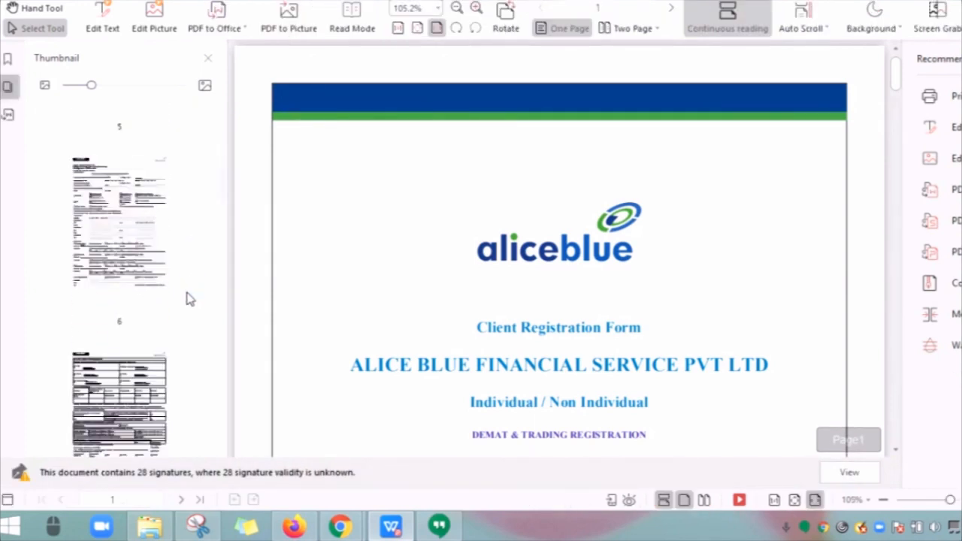
Scroll the page thumbnails down to pages 25–26 of the signed form
{"action": "scroll", "scroll_direction": "down", "scroll_amount": 3}
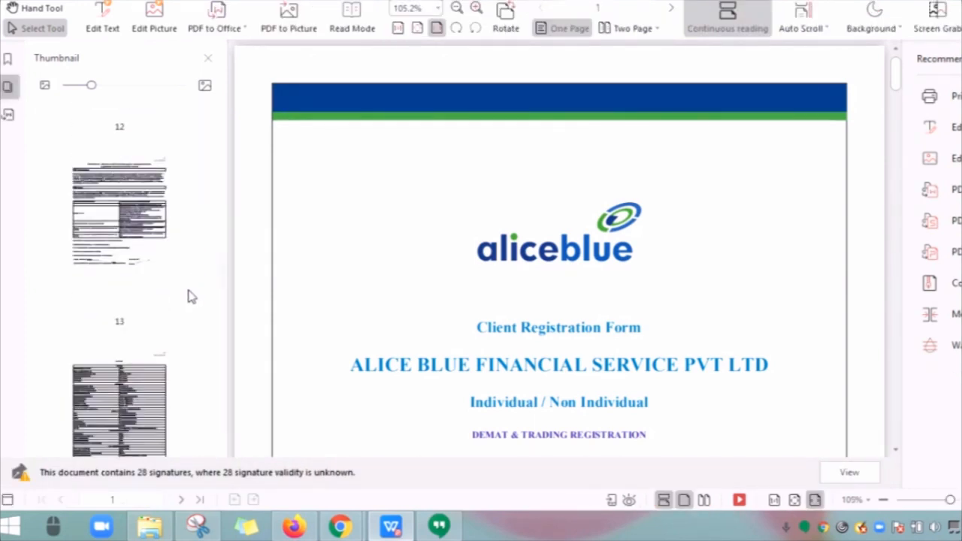
{"action": "scroll", "scroll_direction": "down", "scroll_amount": 3}
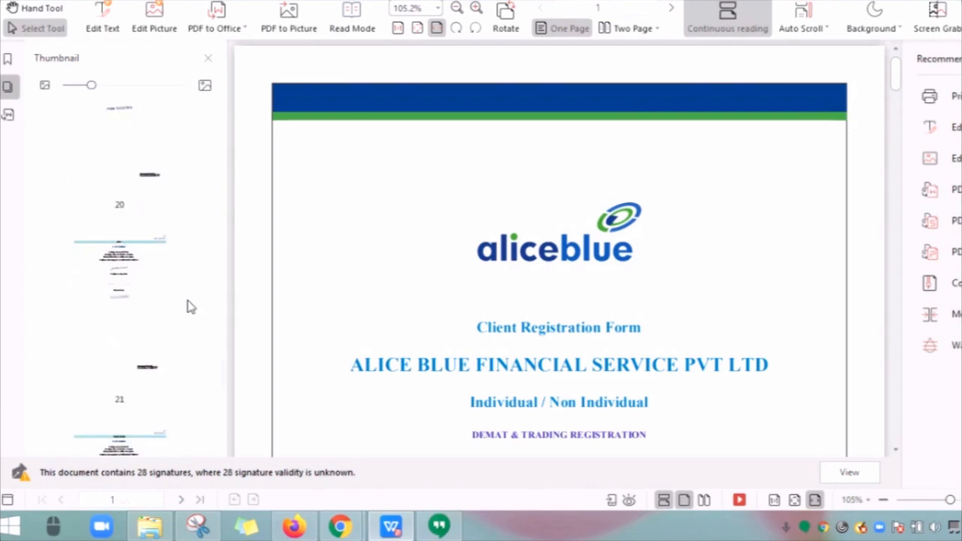
{"action": "scroll", "scroll_direction": "down", "scroll_amount": 3}
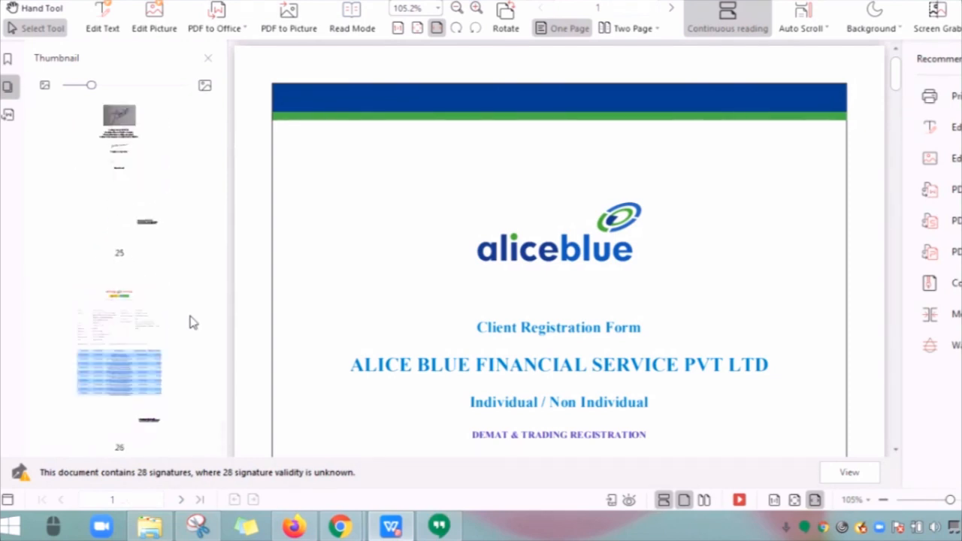
{"action": "mouse_move", "coordinate": [544, 500]}
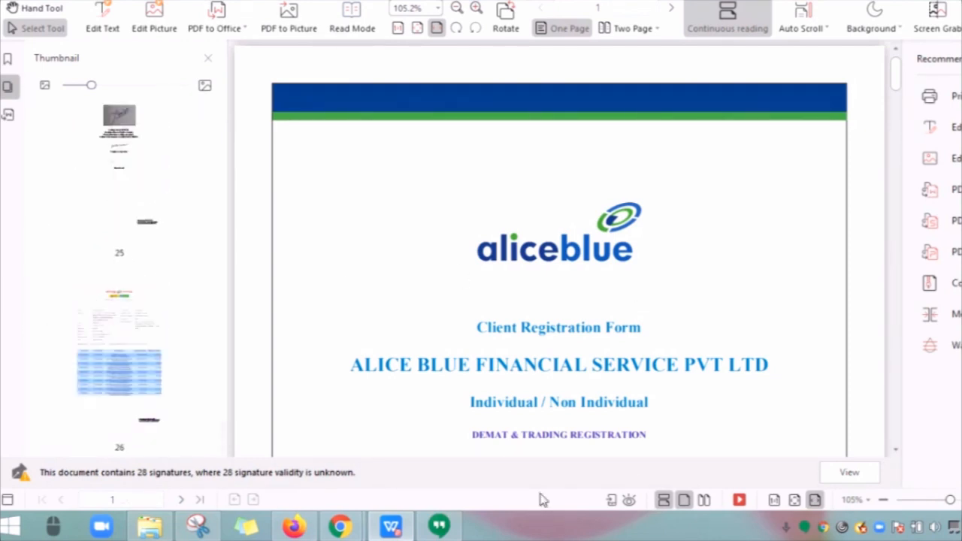